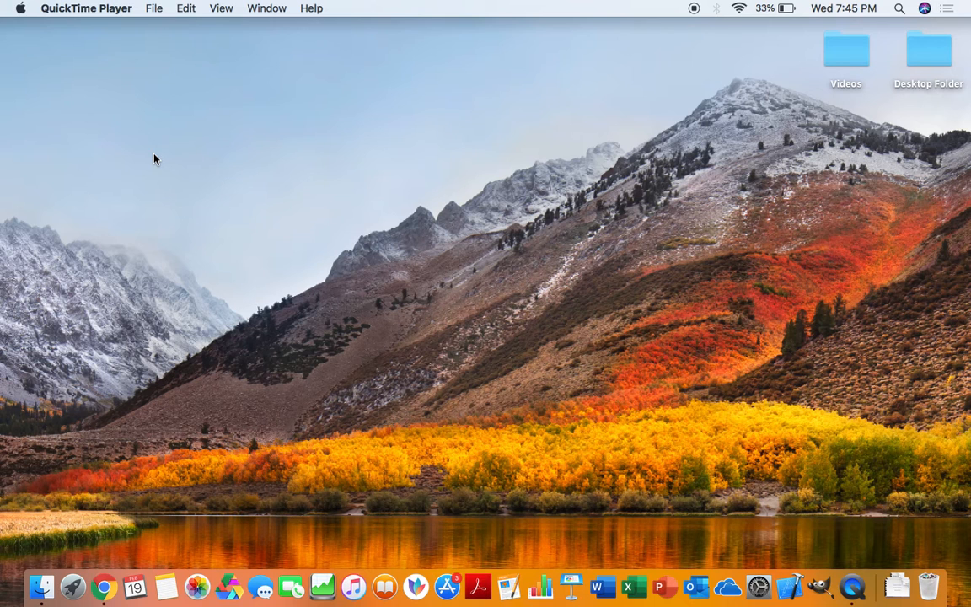
pyautogui.moveTo(475, 216)
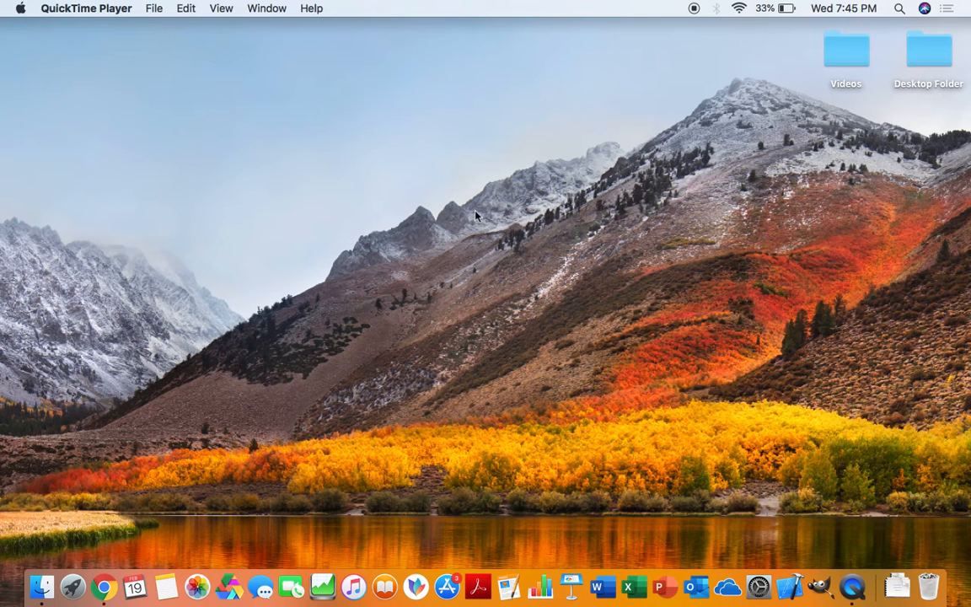
pyautogui.moveTo(696, 585)
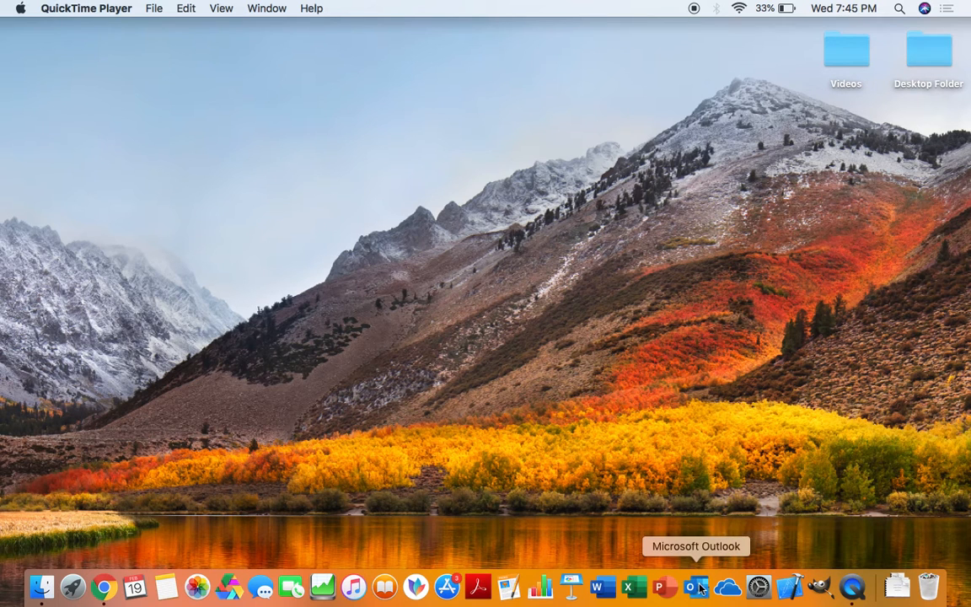
pyautogui.moveTo(115, 510)
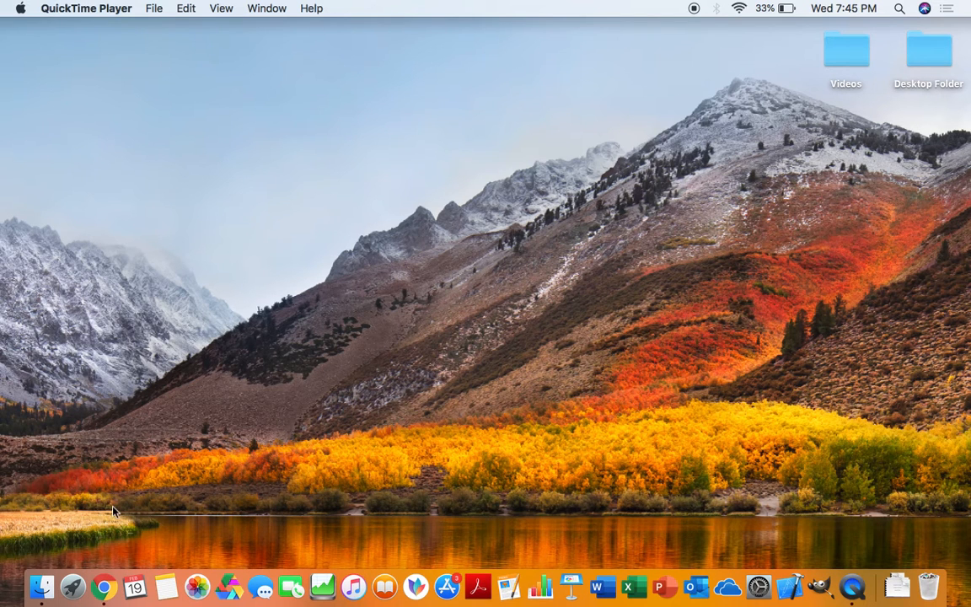
pyautogui.moveTo(41, 586)
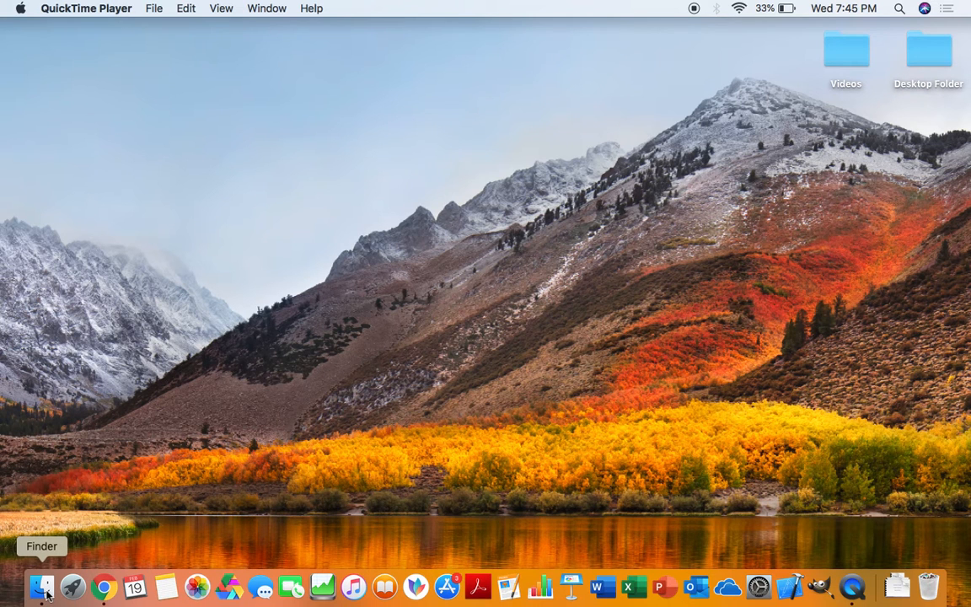
# Step: Bring Finder forward from the Dock so a Recents window is showing
pyautogui.click(40, 585)
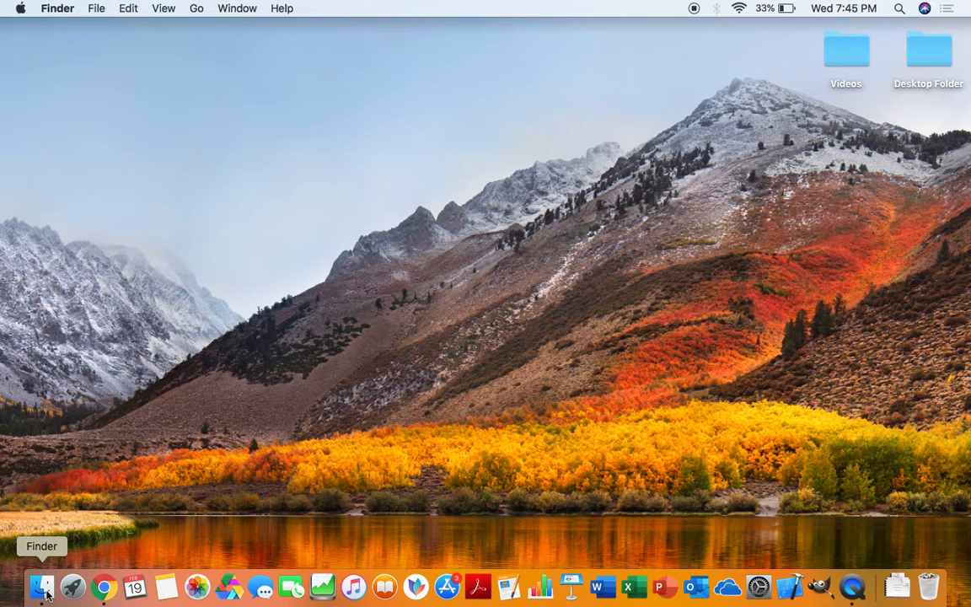
pyautogui.click(41, 587)
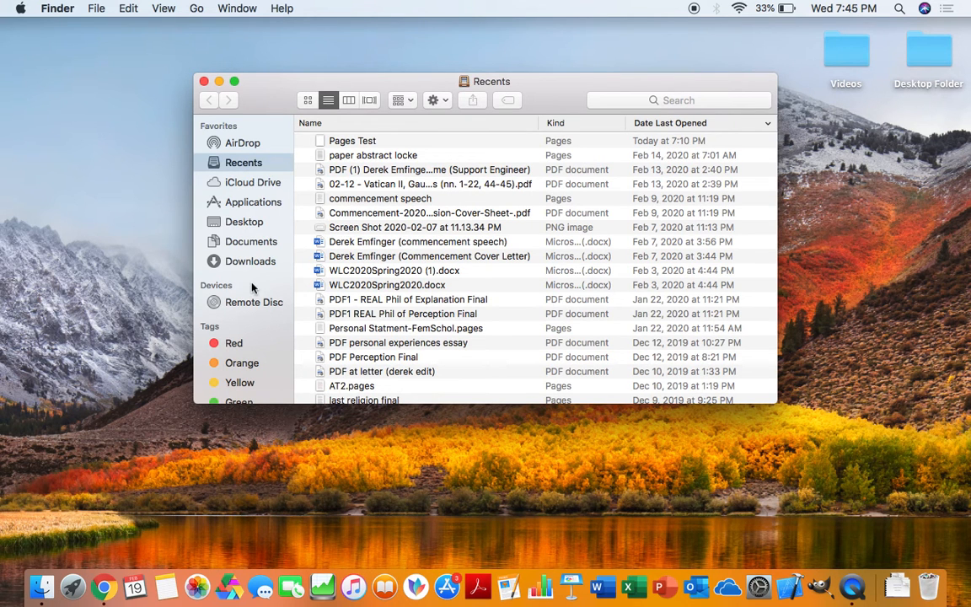
pyautogui.moveTo(250, 212)
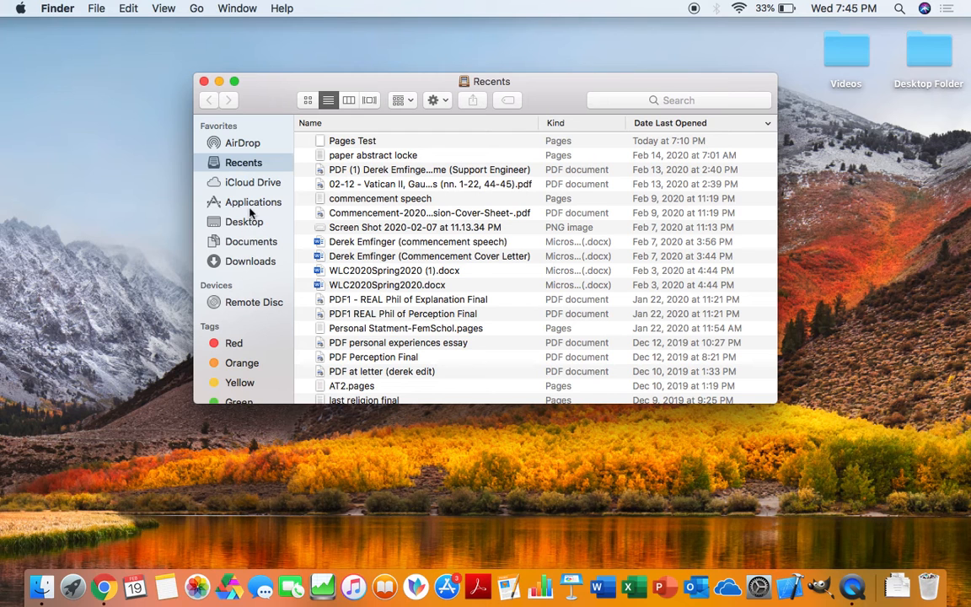
pyautogui.moveTo(252, 206)
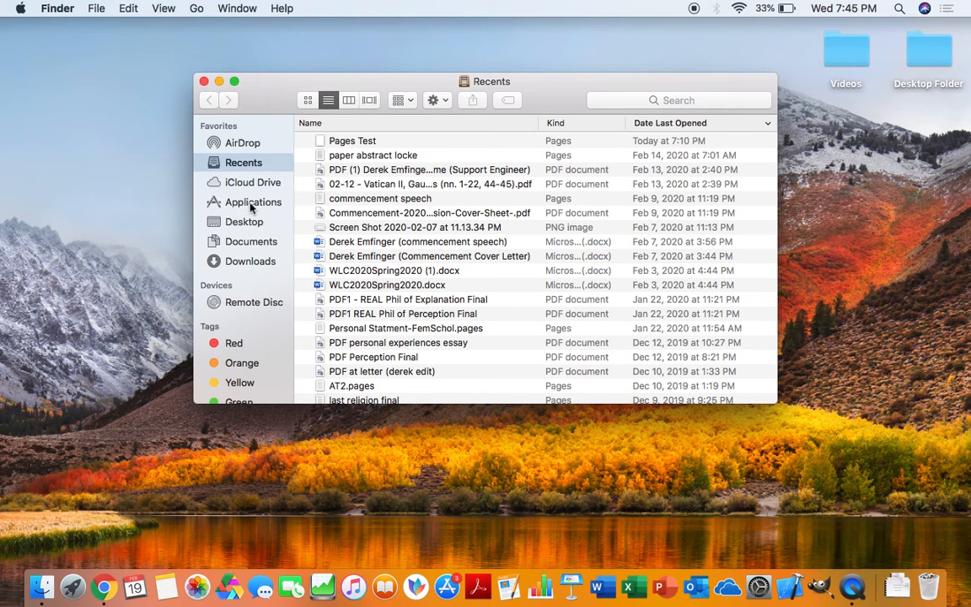
# Step: Show the Applications folder with Microsoft Outlook visible among the apps
pyautogui.click(252, 202)
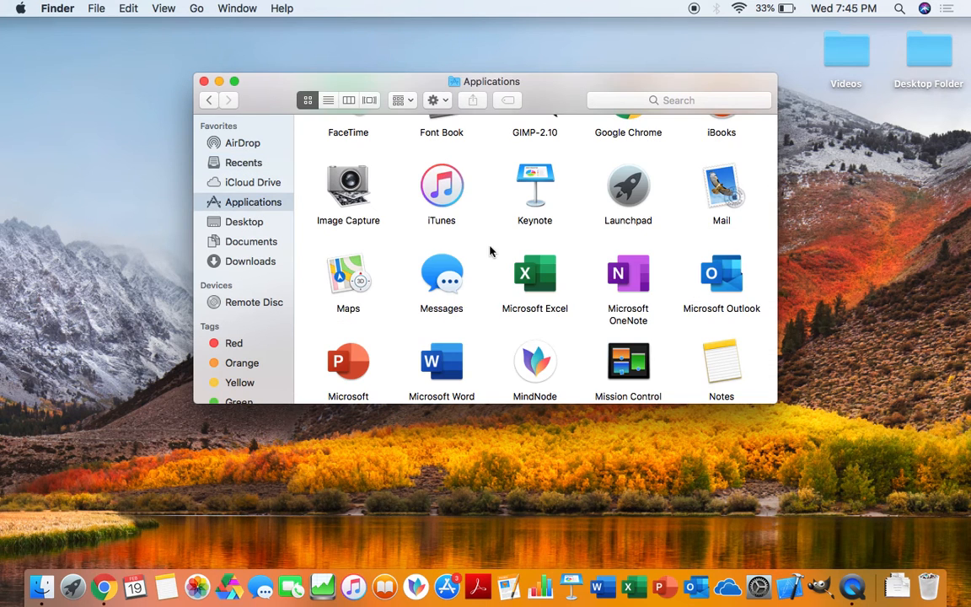
pyautogui.scroll(-3)
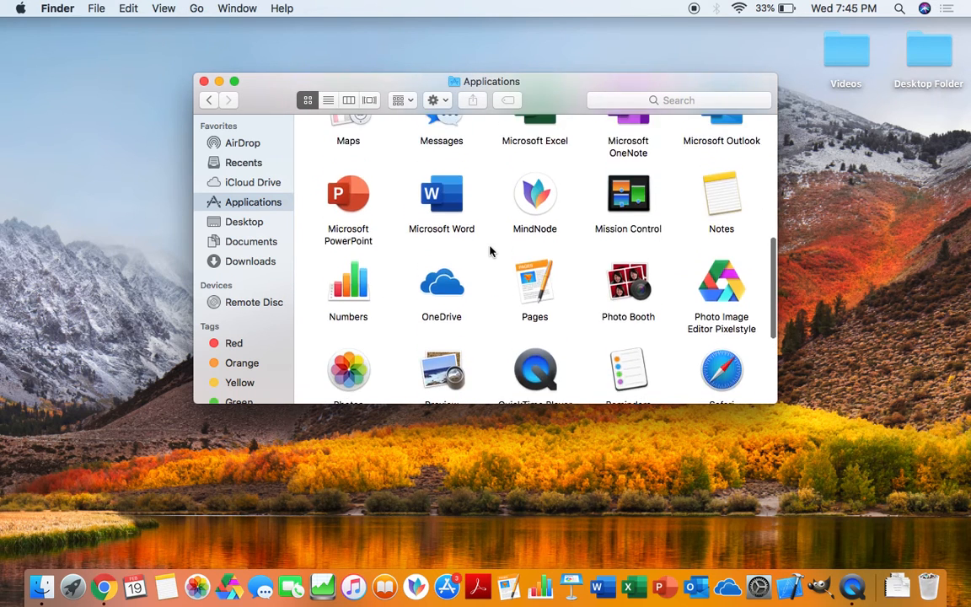
pyautogui.scroll(3)
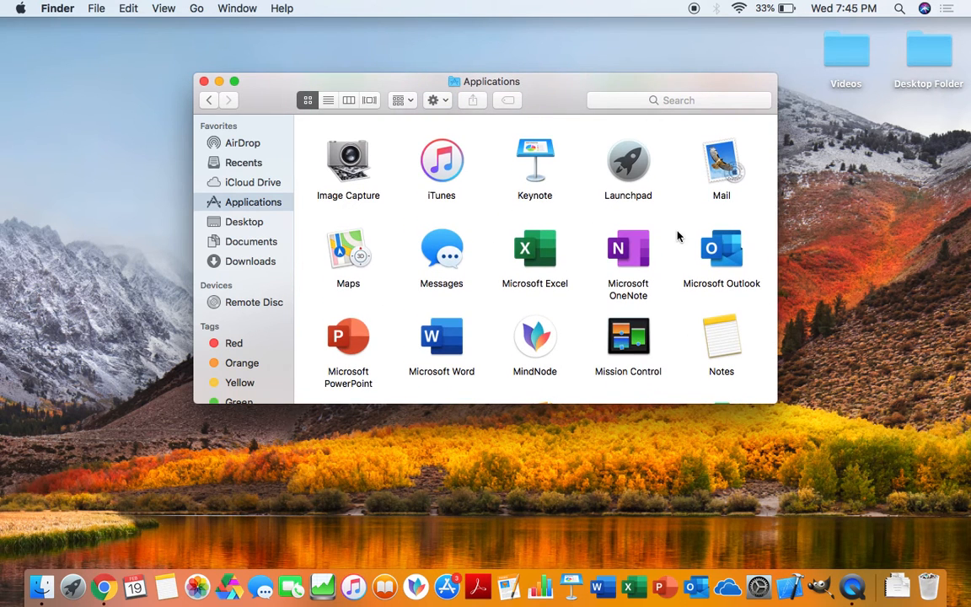
pyautogui.moveTo(708, 273)
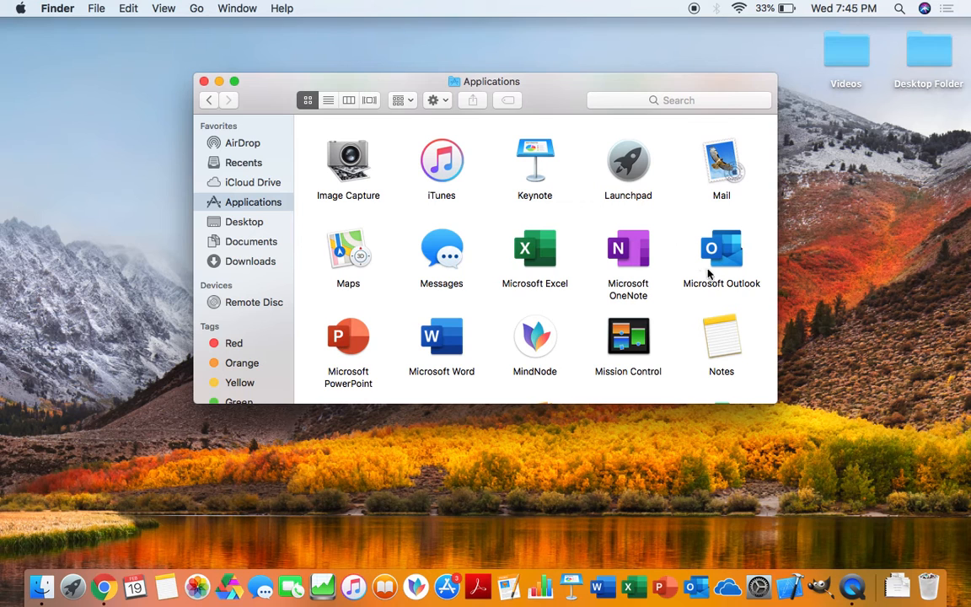
pyautogui.moveTo(730, 283)
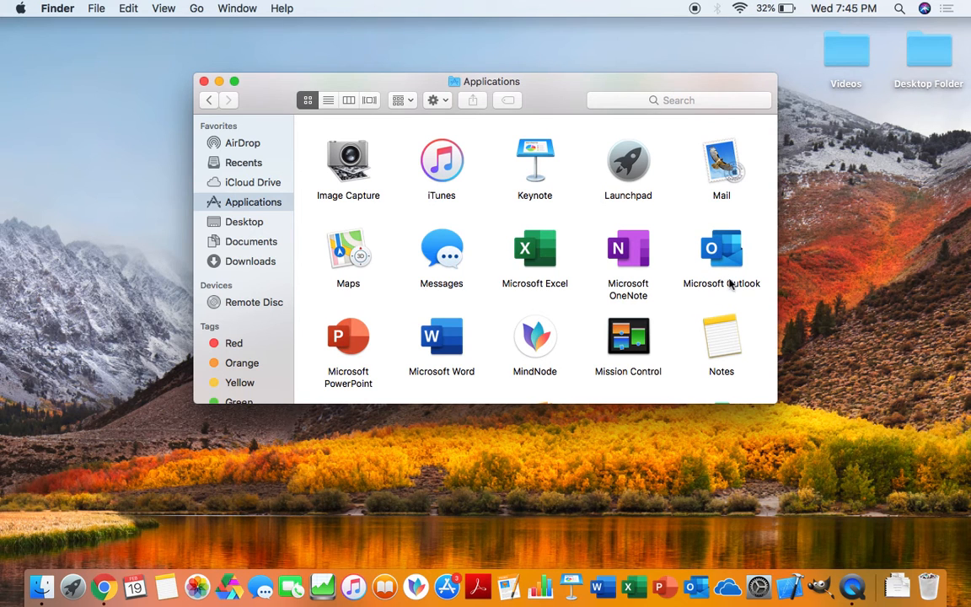
pyautogui.moveTo(726, 259)
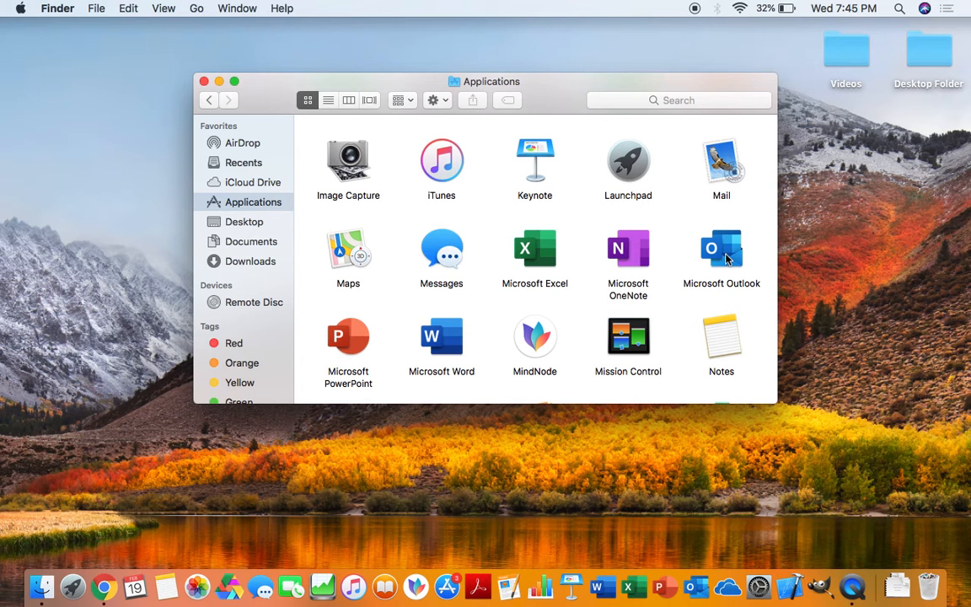
pyautogui.rightClick(721, 248)
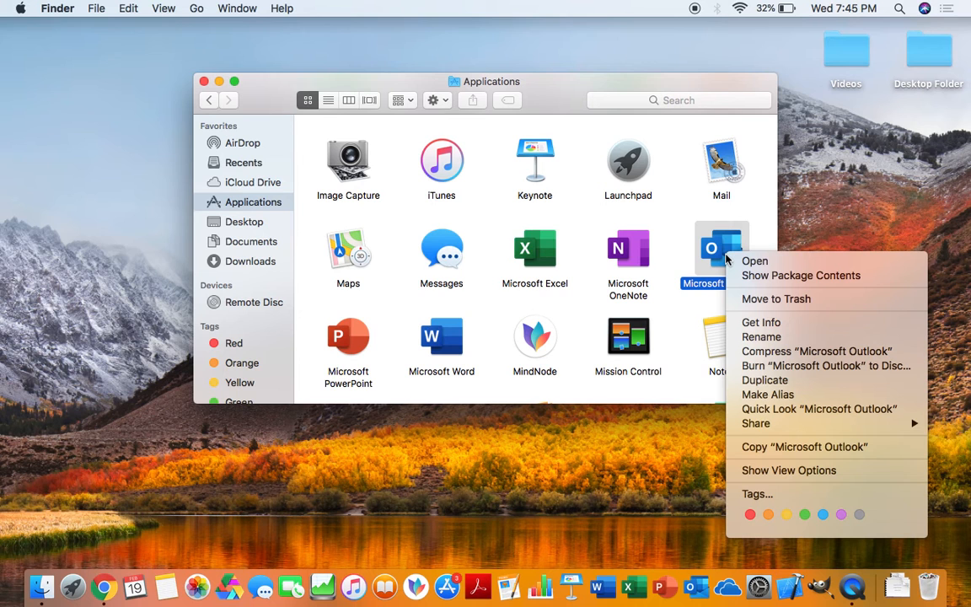
pyautogui.moveTo(799, 499)
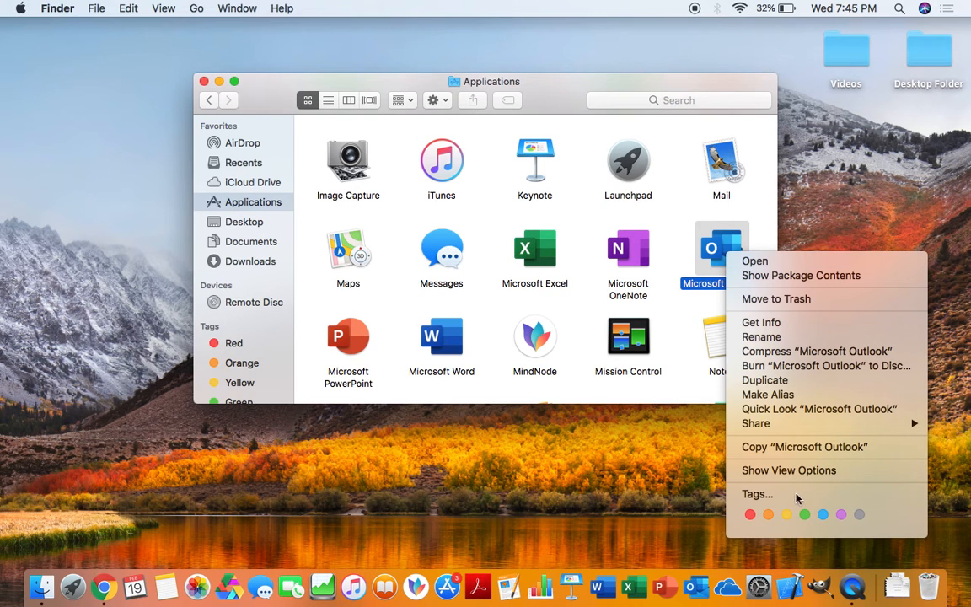
pyautogui.moveTo(767, 395)
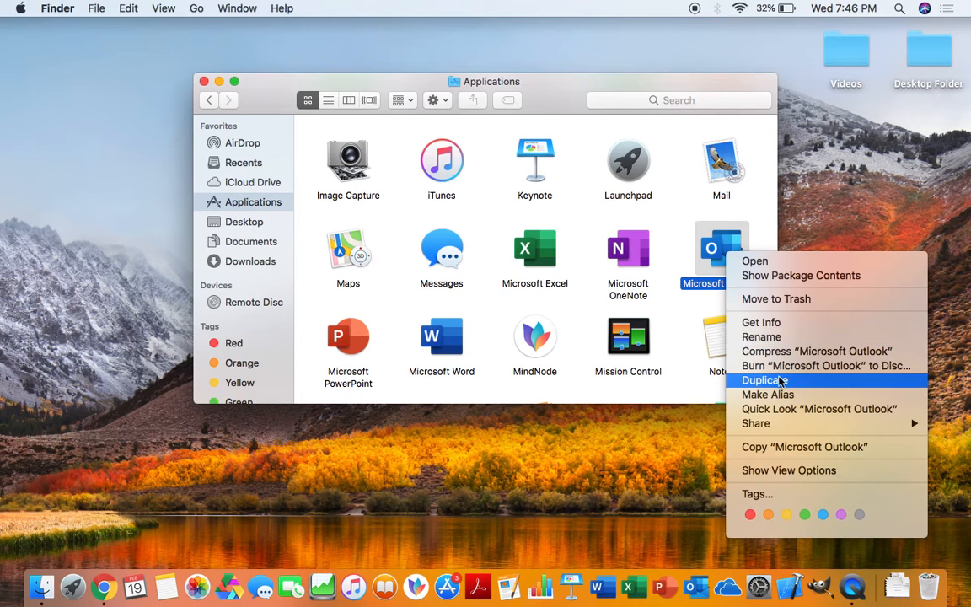
pyautogui.moveTo(779, 318)
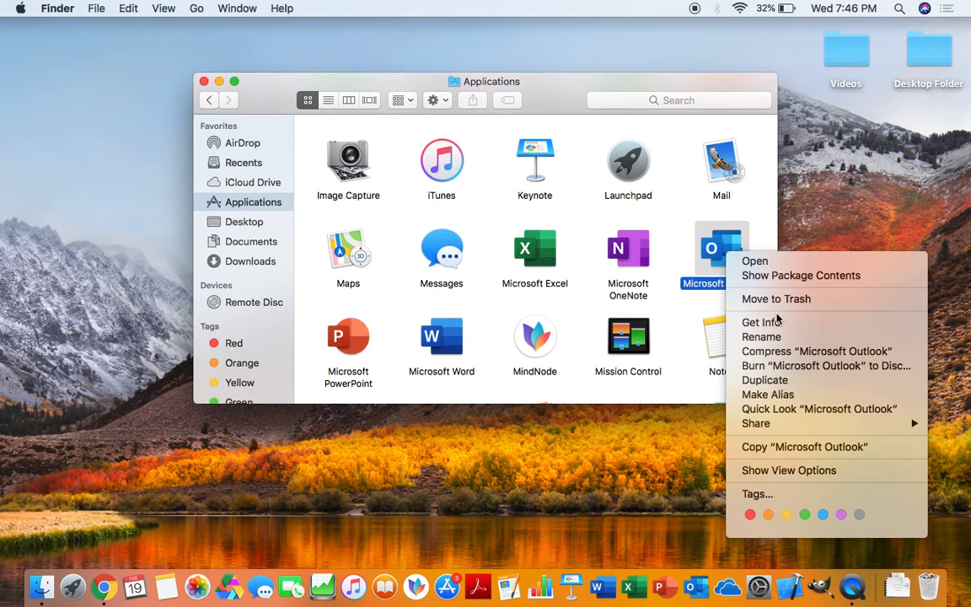
pyautogui.moveTo(801, 276)
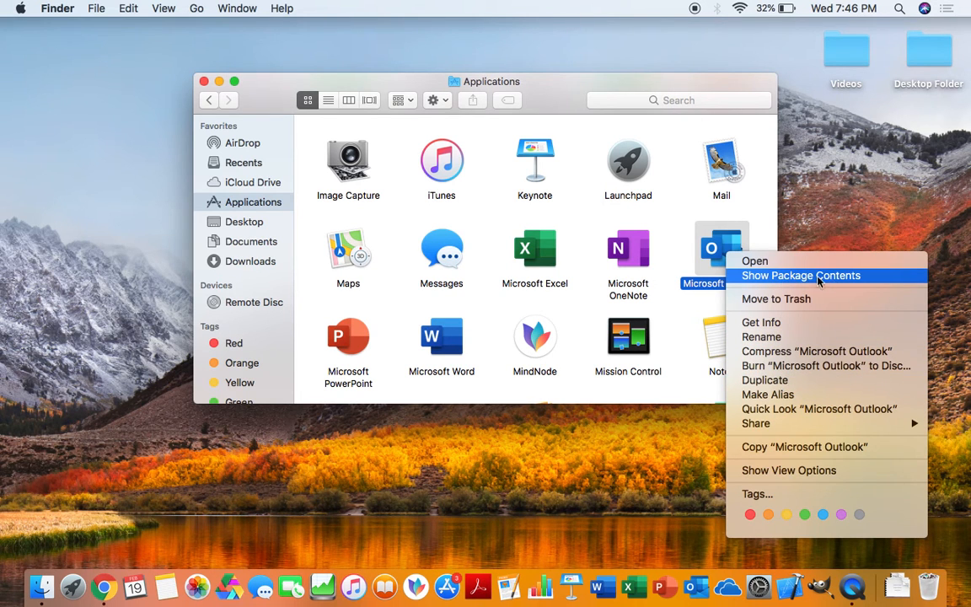
pyautogui.moveTo(823, 280)
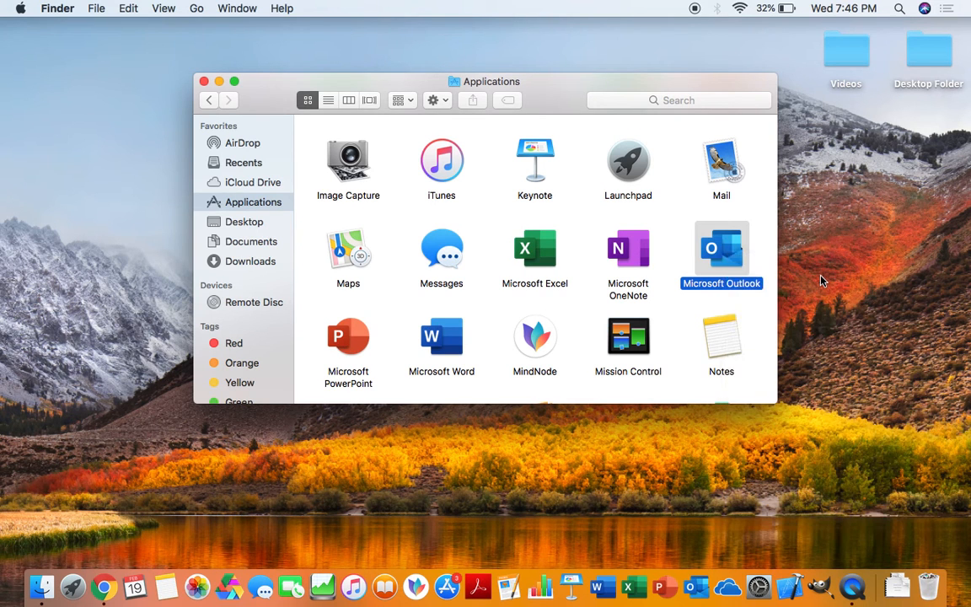
# Step: Go into Microsoft Outlook's package Contents > SharedSupport and select Outlook Profile Manager
pyautogui.doubleClick(722, 248)
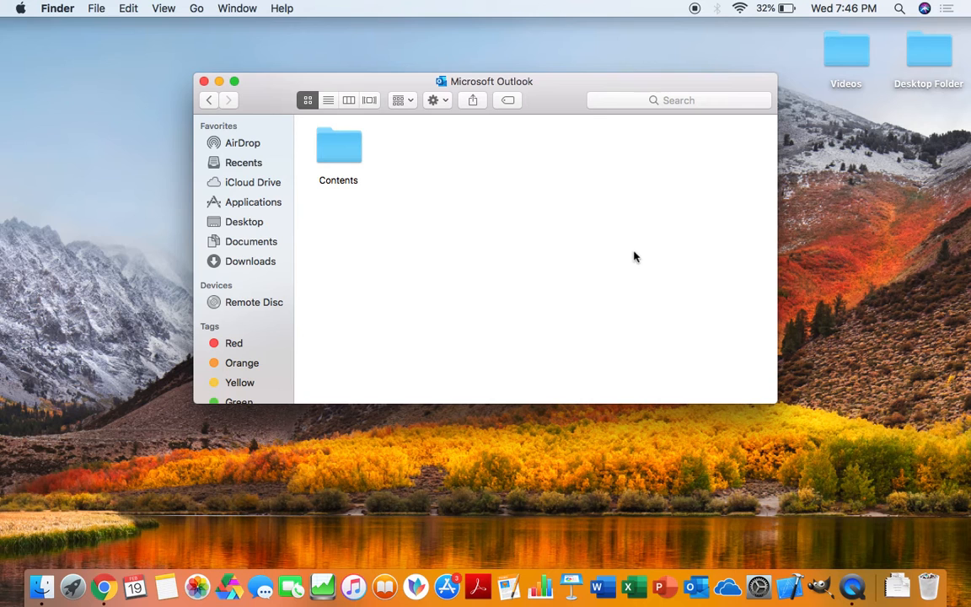
pyautogui.moveTo(518, 194)
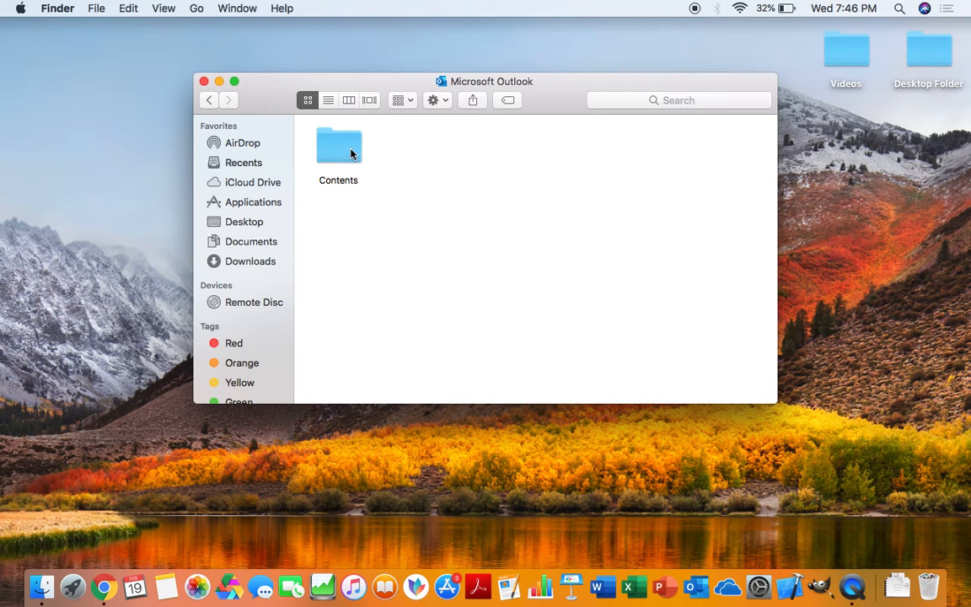
pyautogui.doubleClick(337, 145)
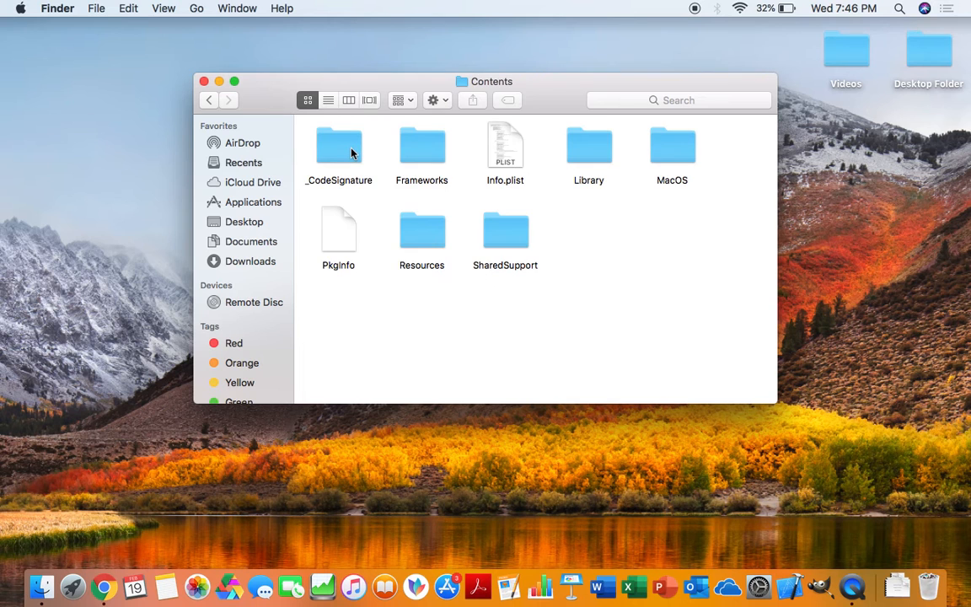
pyautogui.moveTo(704, 169)
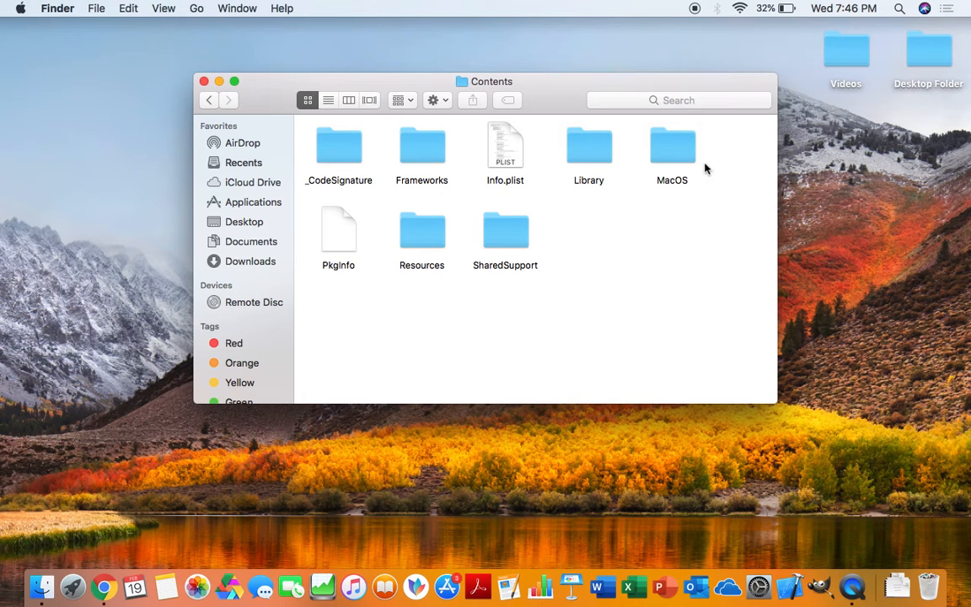
pyautogui.moveTo(520, 229)
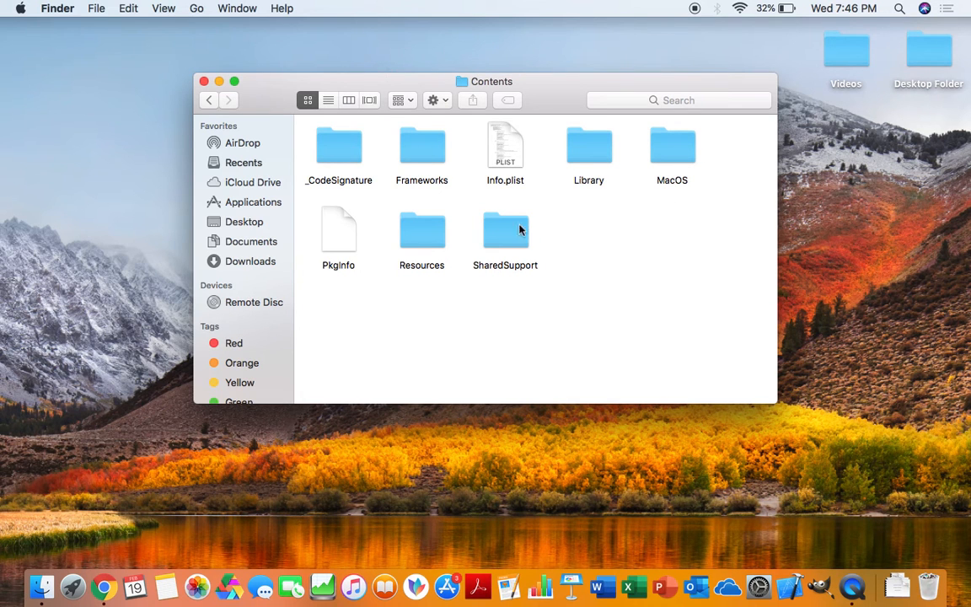
pyautogui.moveTo(505, 234)
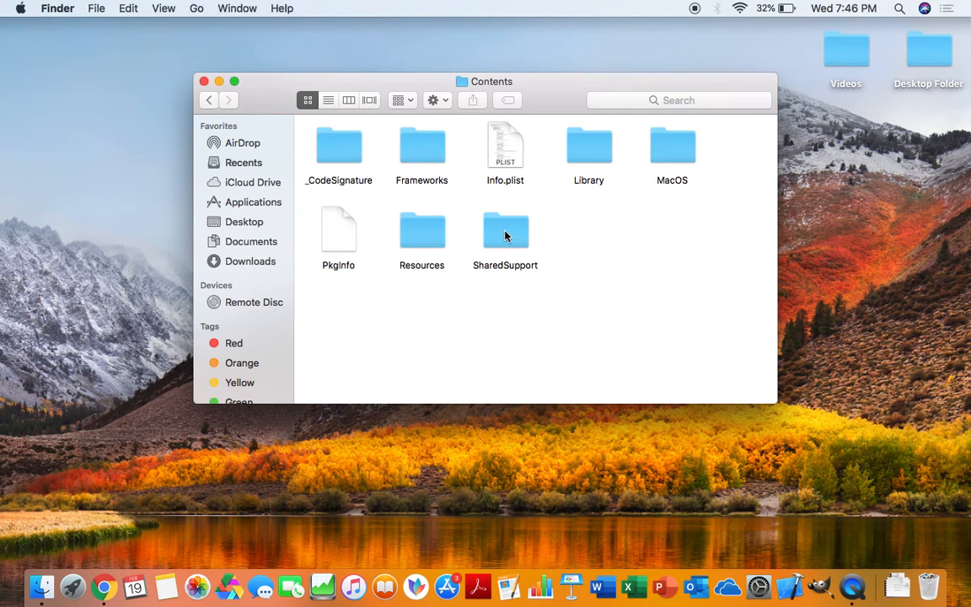
pyautogui.doubleClick(506, 231)
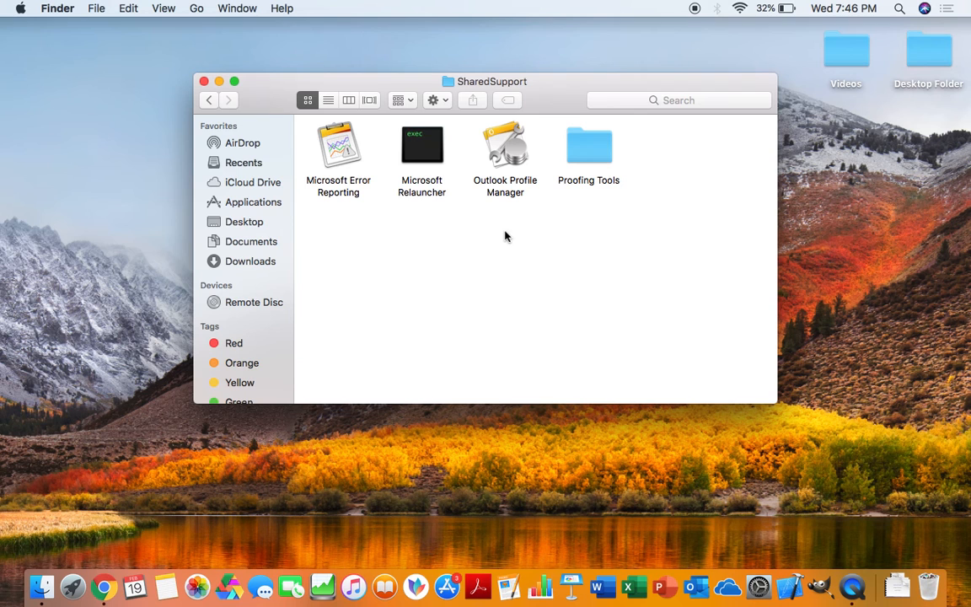
pyautogui.moveTo(608, 182)
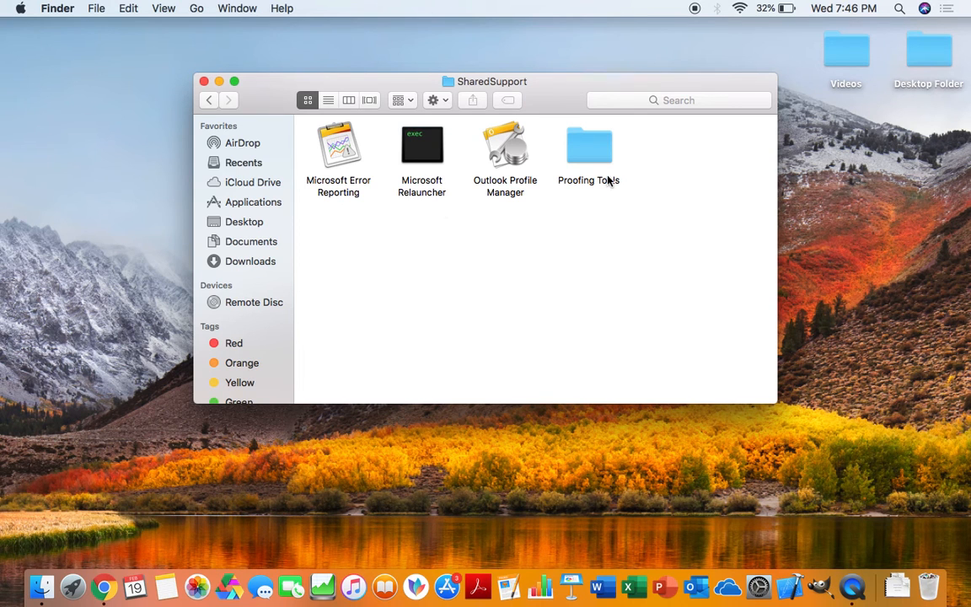
pyautogui.moveTo(432, 209)
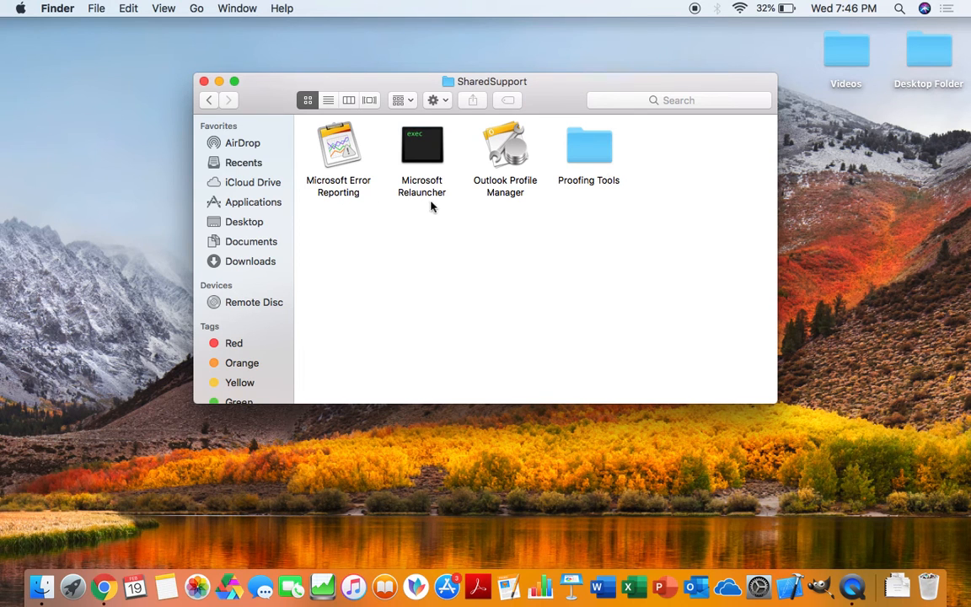
pyautogui.moveTo(478, 135)
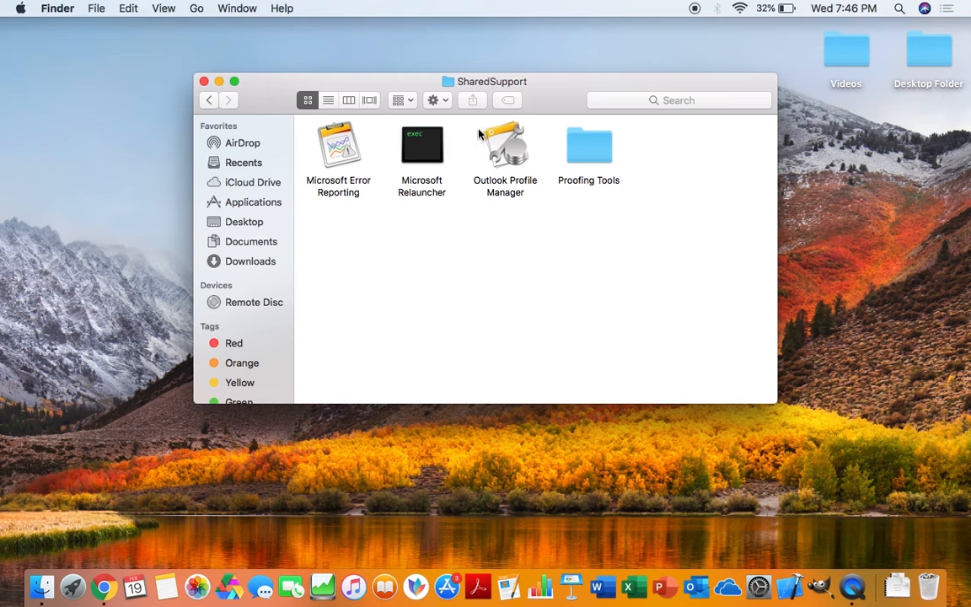
pyautogui.moveTo(509, 212)
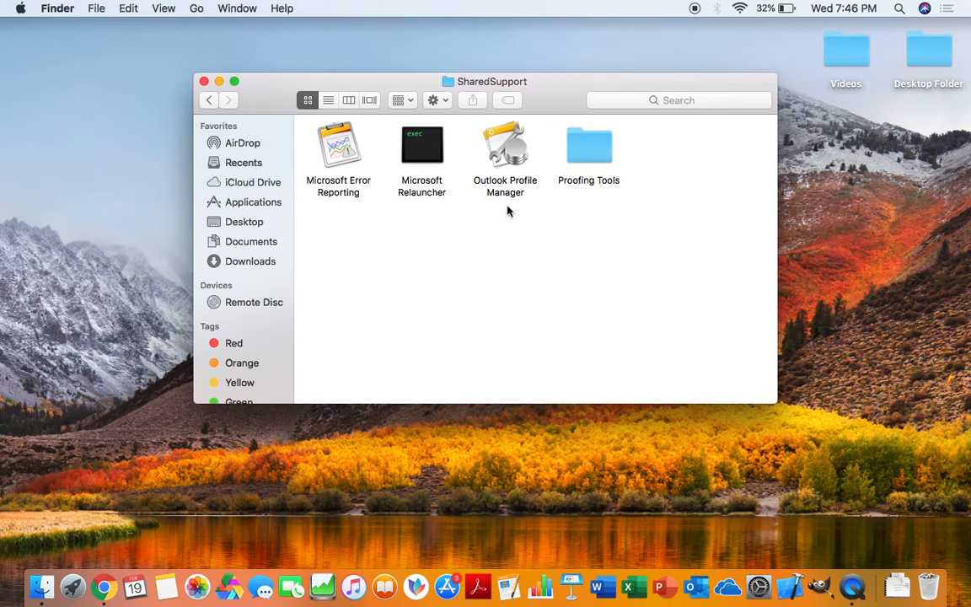
pyautogui.moveTo(506, 160)
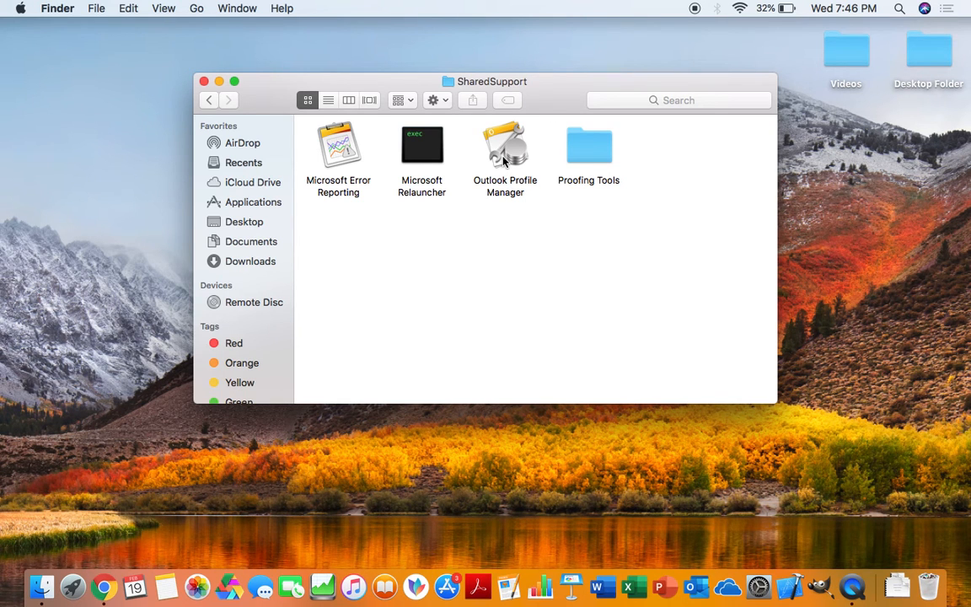
pyautogui.click(506, 149)
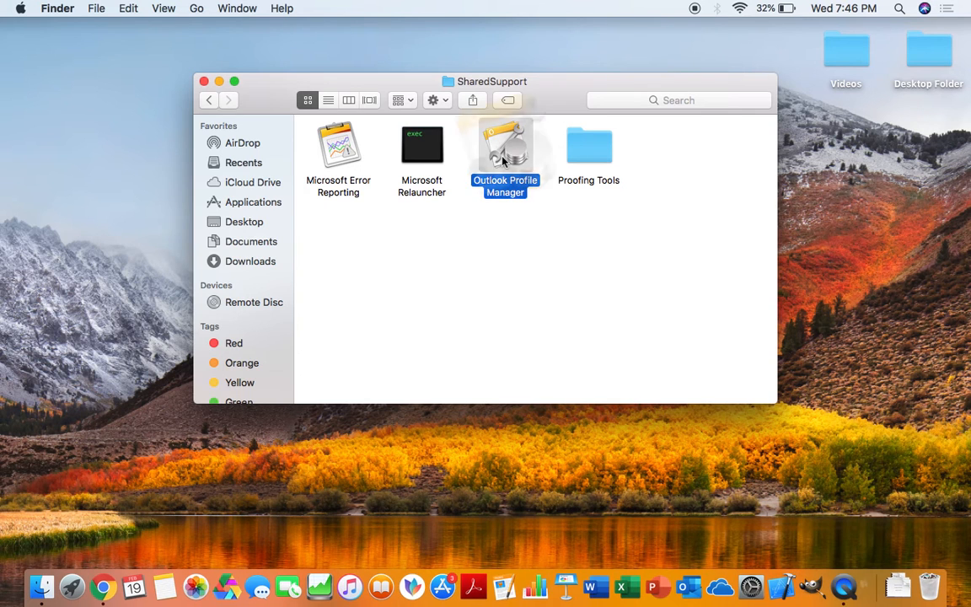
# Step: Launch Outlook Profile Manager, which lists only Main Profile
pyautogui.doubleClick(506, 152)
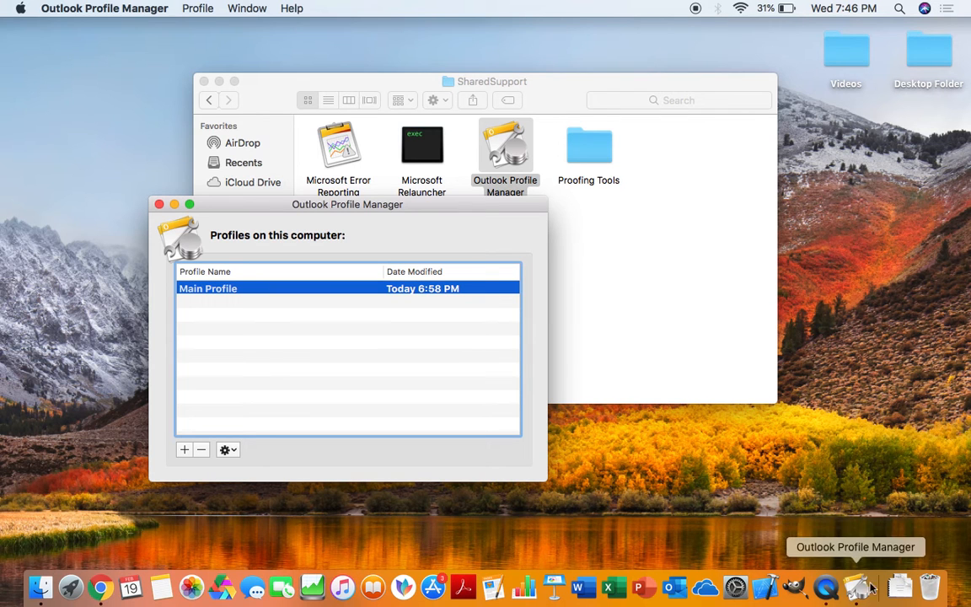
pyautogui.moveTo(209, 278)
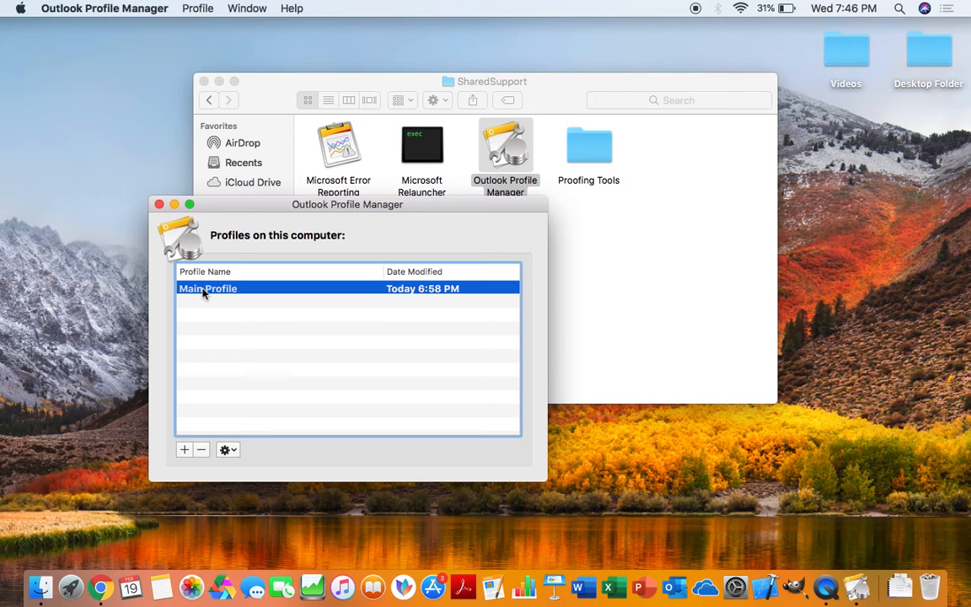
pyautogui.moveTo(219, 352)
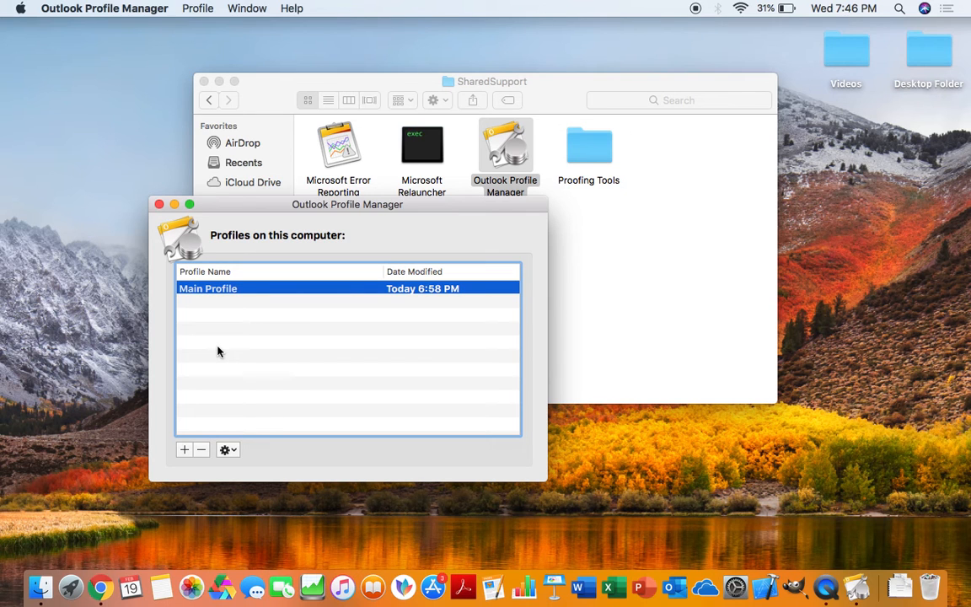
pyautogui.moveTo(212, 401)
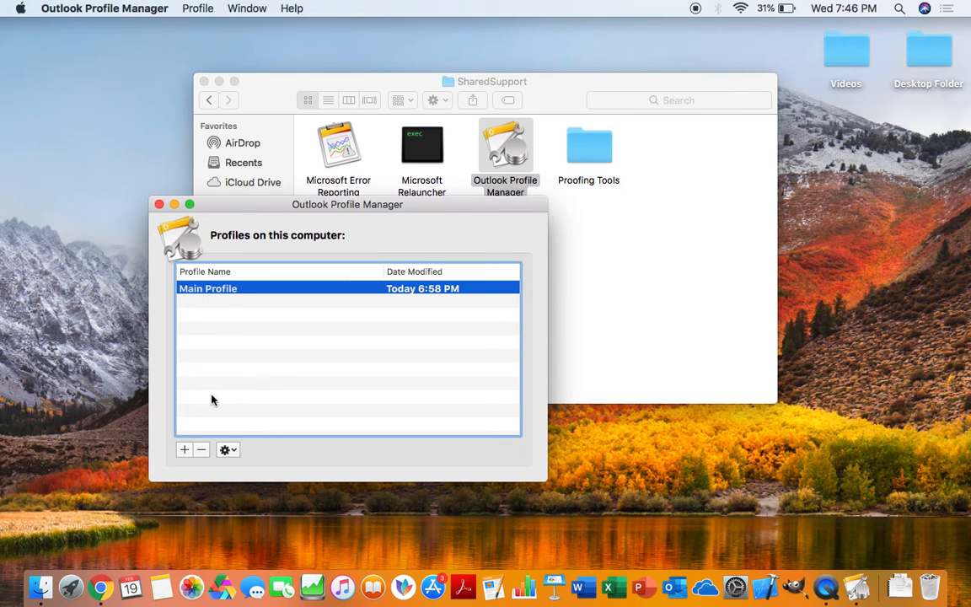
pyautogui.moveTo(201, 448)
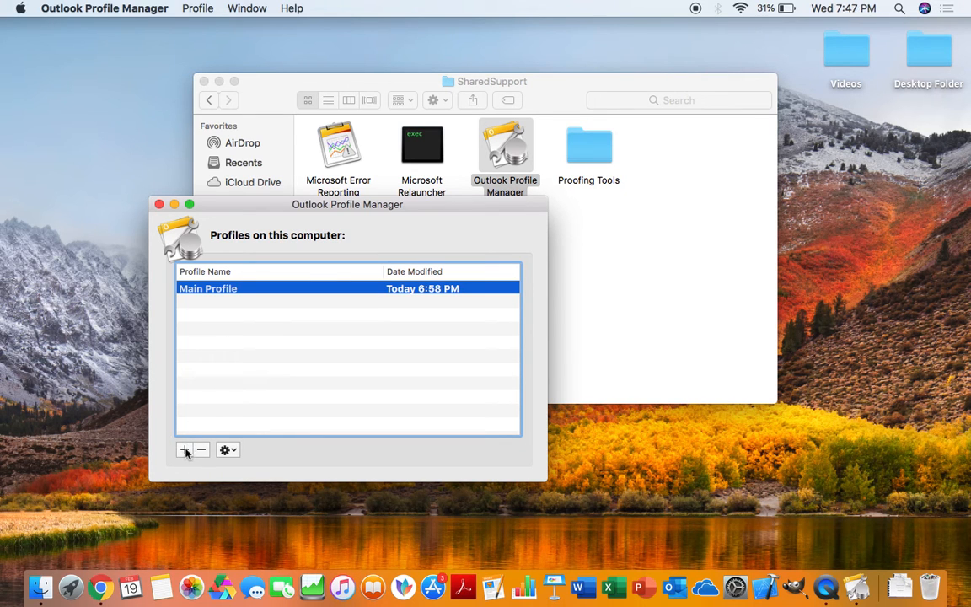
# Step: Add a new profile and name it 'Youtube Profile'
pyautogui.click(186, 448)
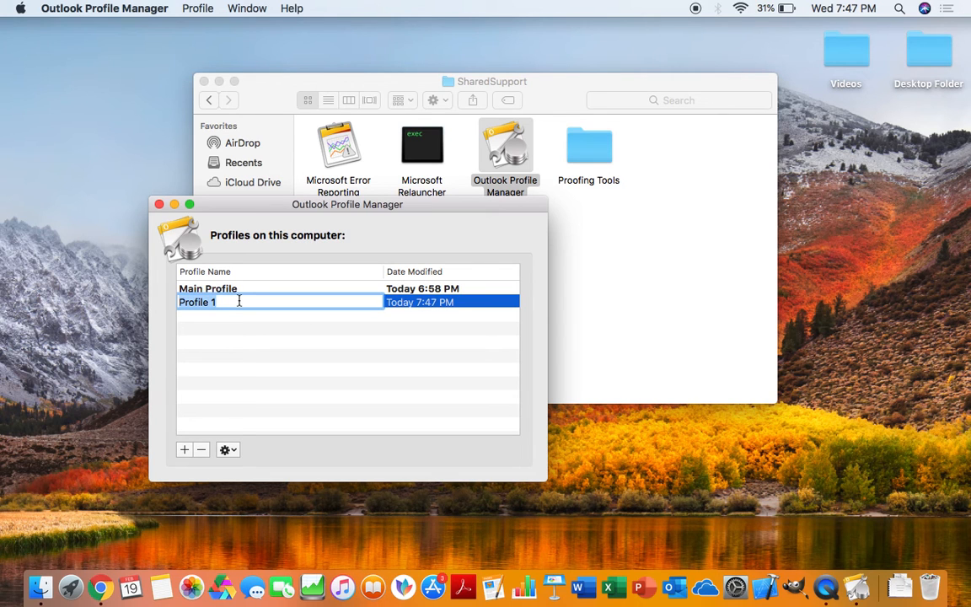
pyautogui.write('Youtube')
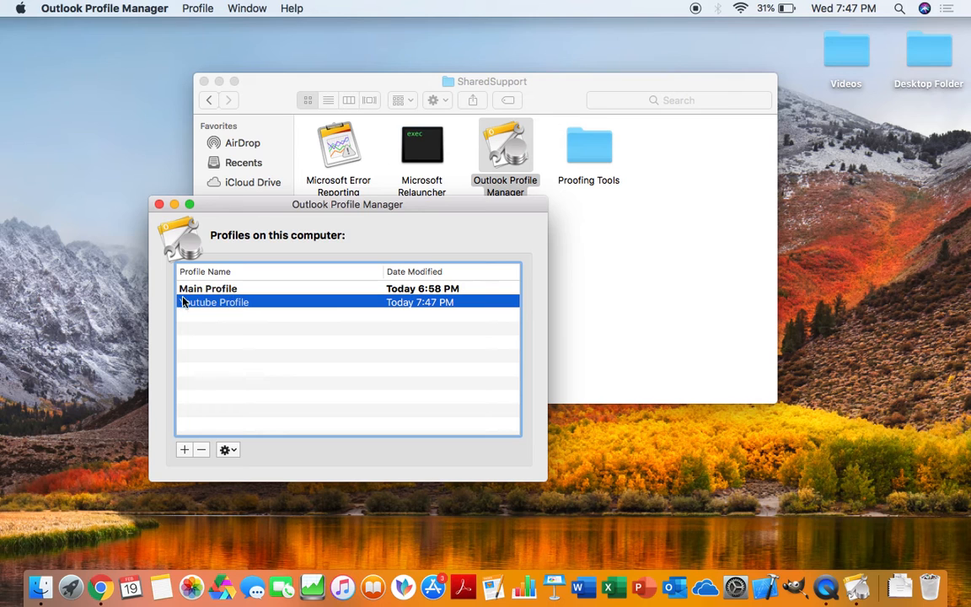
# Step: Make Youtube Profile the default via the gear menu's Set as Default, replacing Main Profile
pyautogui.click(210, 288)
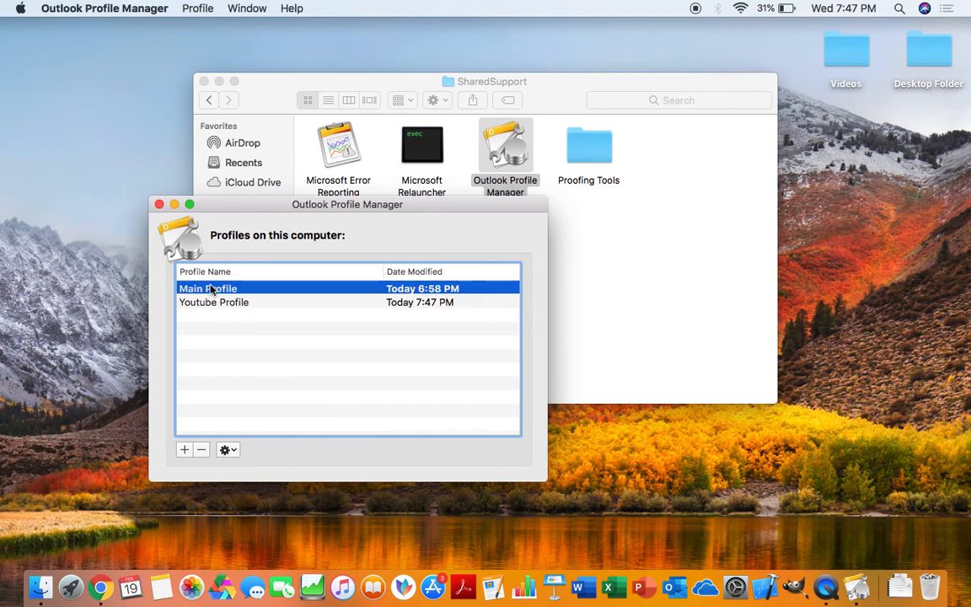
pyautogui.moveTo(212, 302)
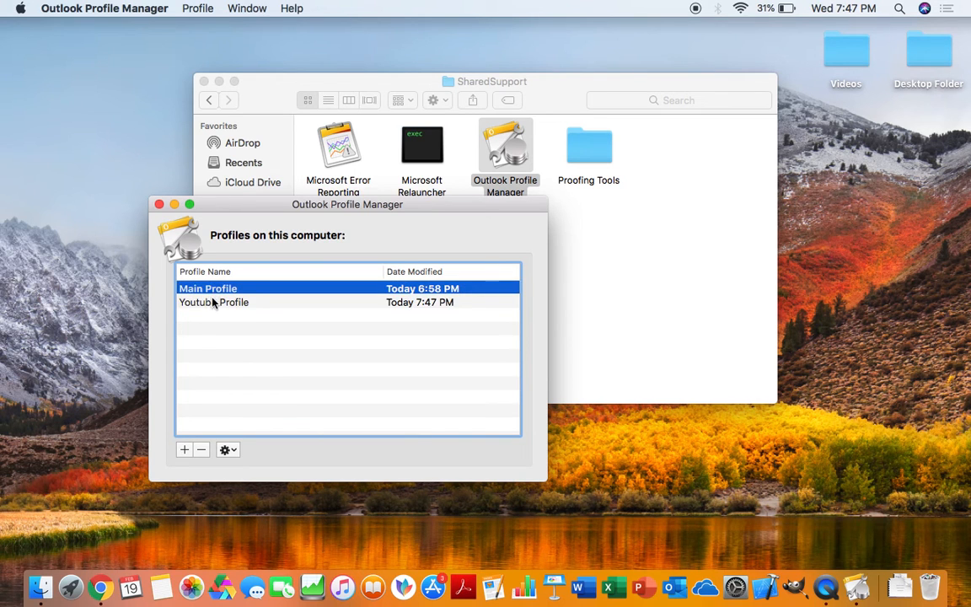
pyautogui.click(212, 302)
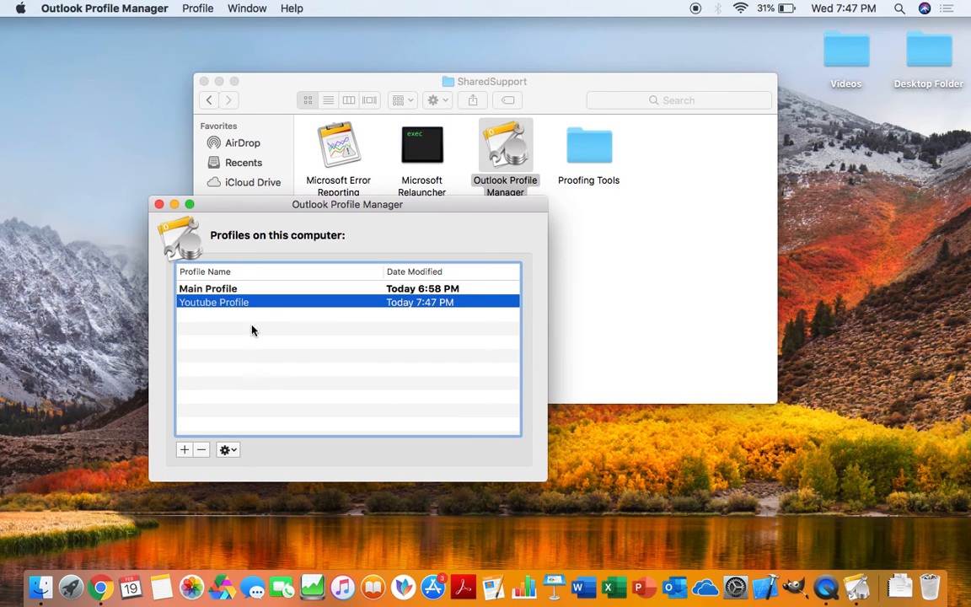
pyautogui.click(209, 288)
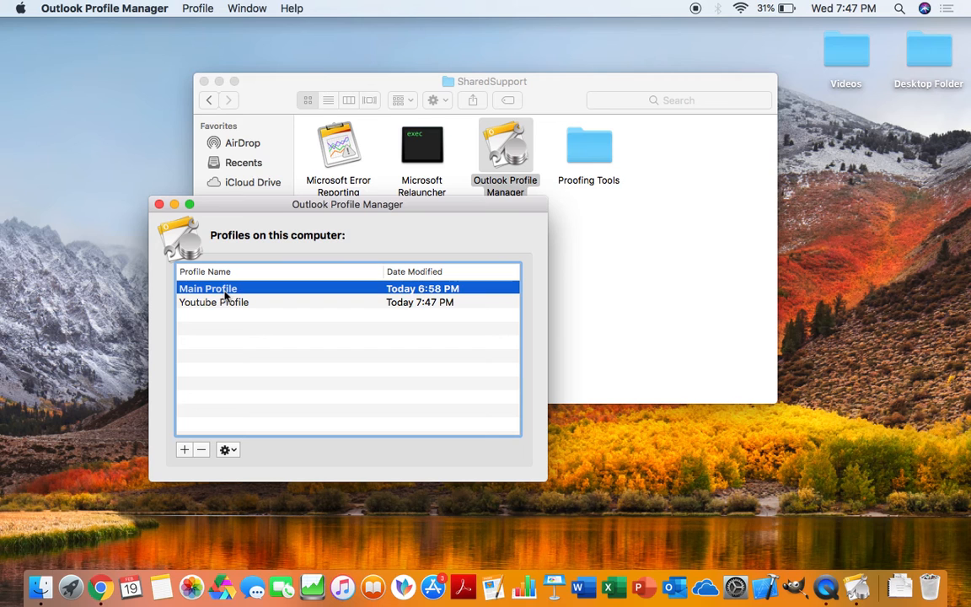
pyautogui.moveTo(224, 318)
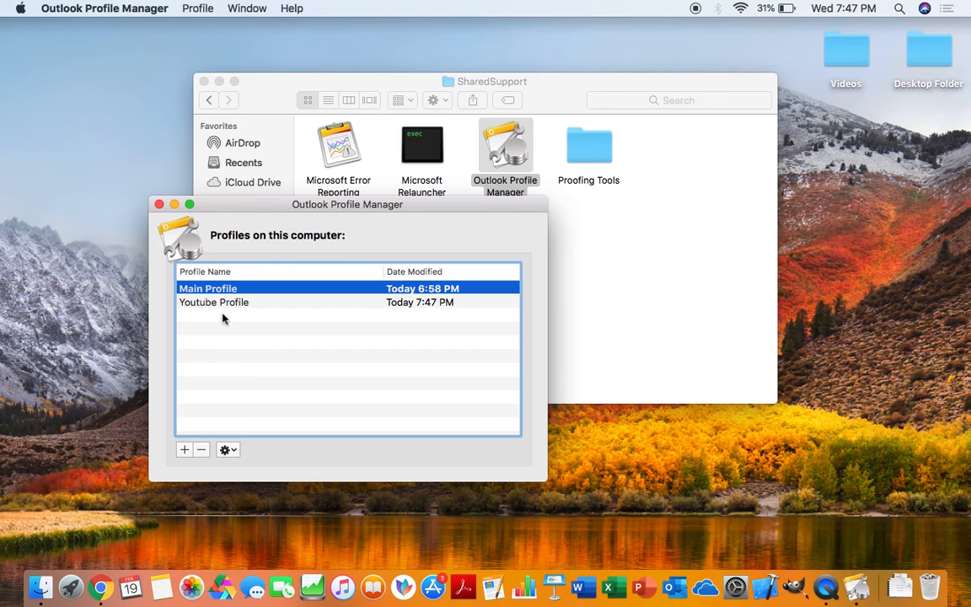
pyautogui.moveTo(217, 307)
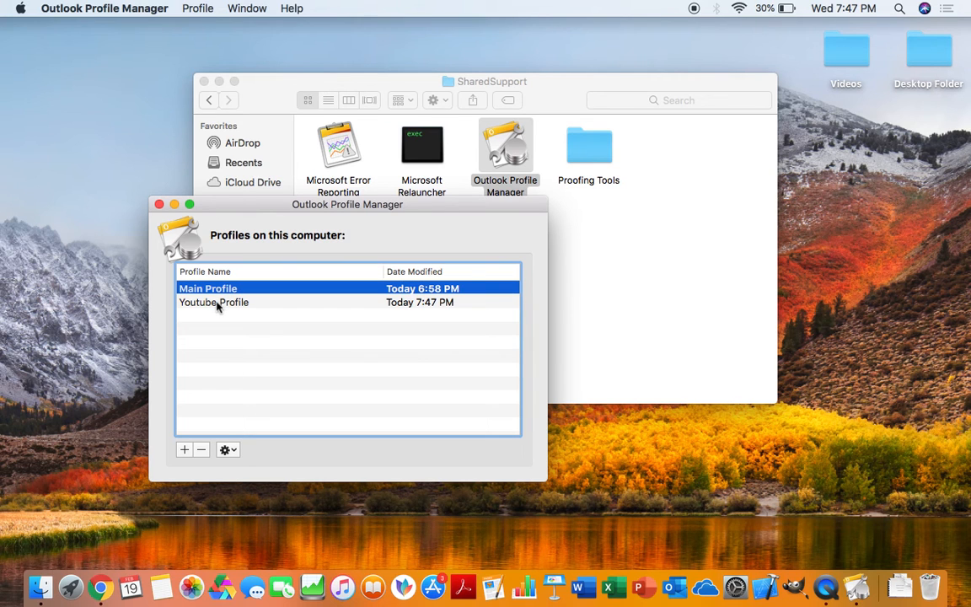
pyautogui.click(212, 302)
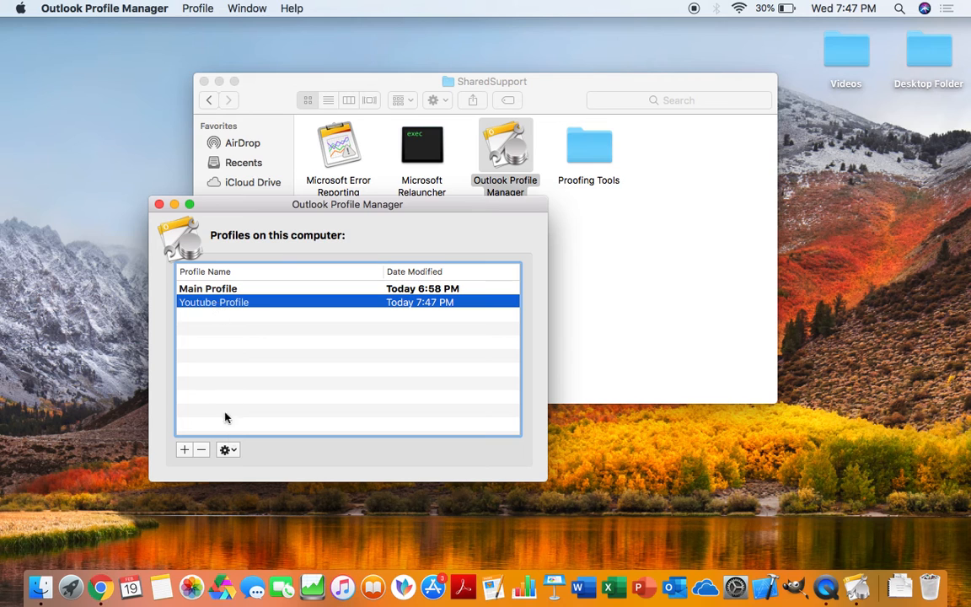
pyautogui.click(228, 448)
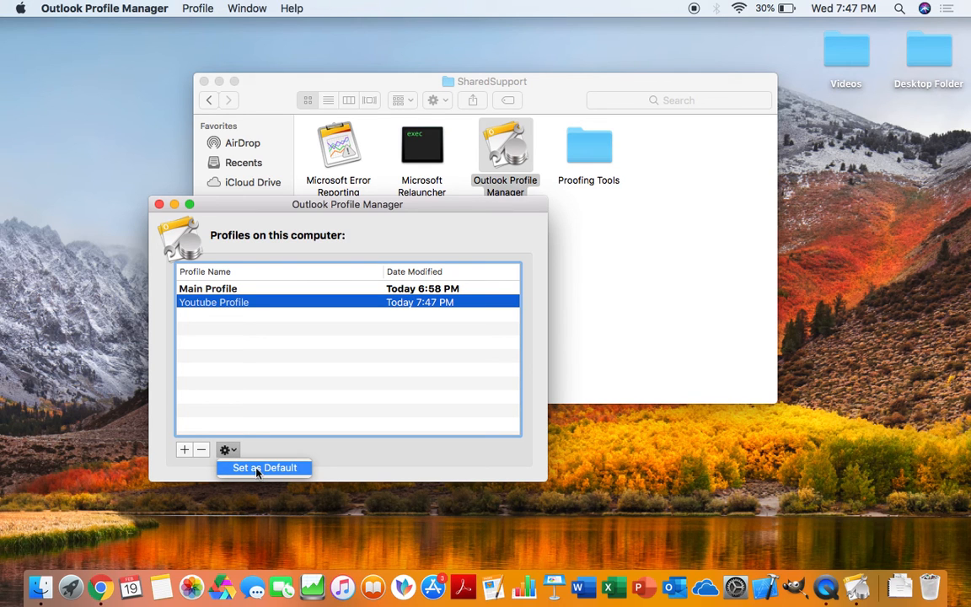
pyautogui.click(263, 467)
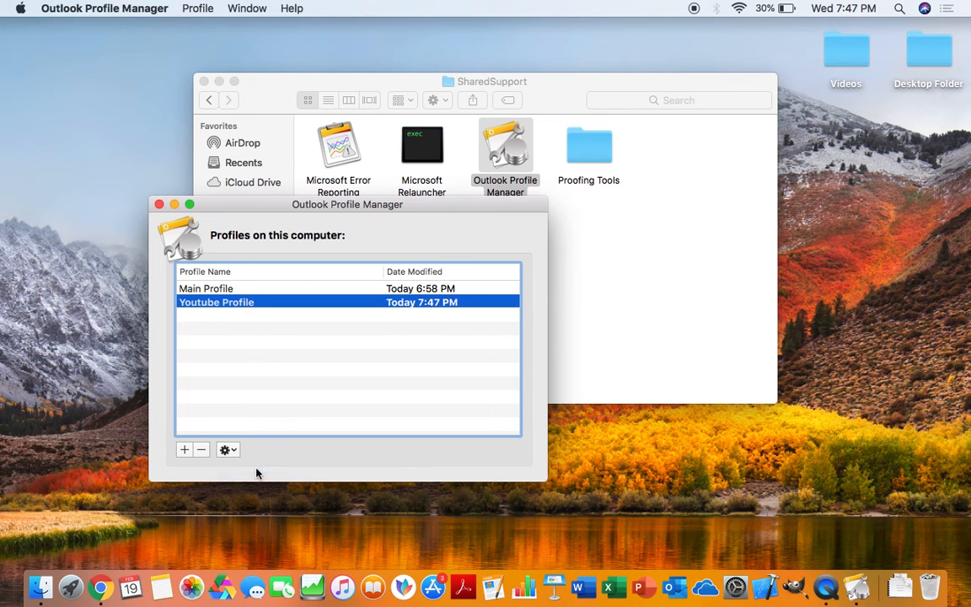
pyautogui.moveTo(226, 294)
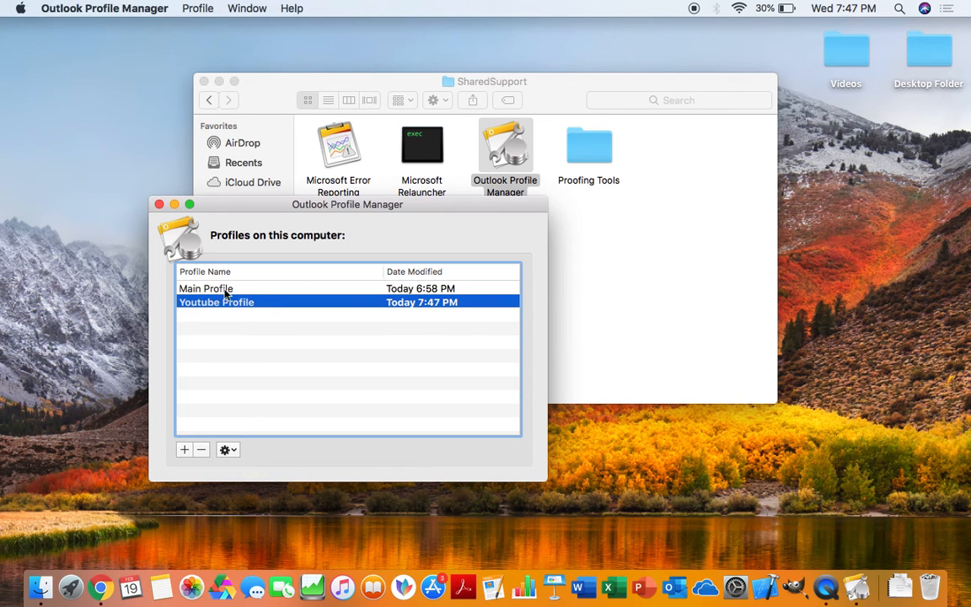
pyautogui.click(206, 288)
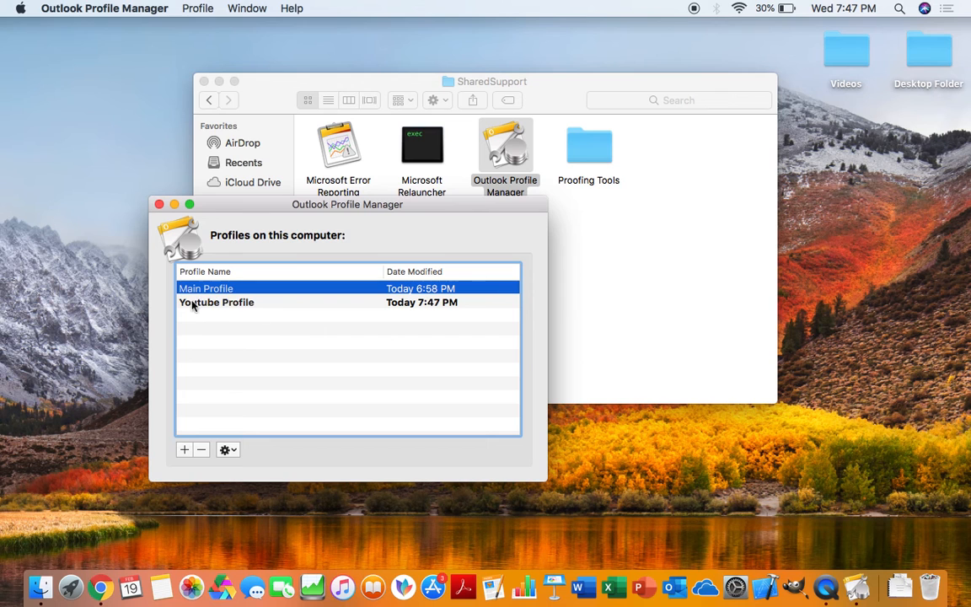
pyautogui.click(216, 302)
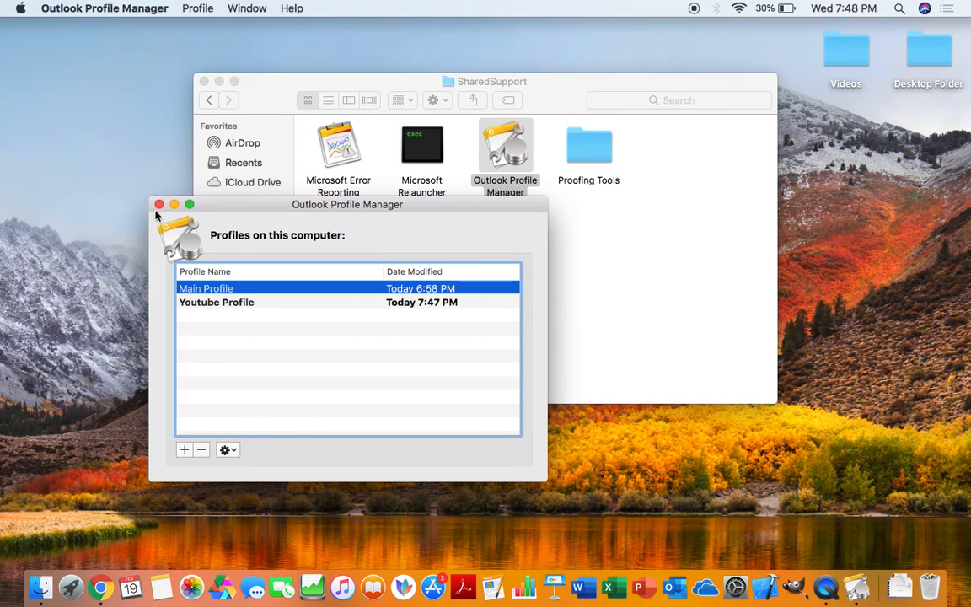
# Step: Close Outlook Profile Manager and the SharedSupport Finder window
pyautogui.click(158, 204)
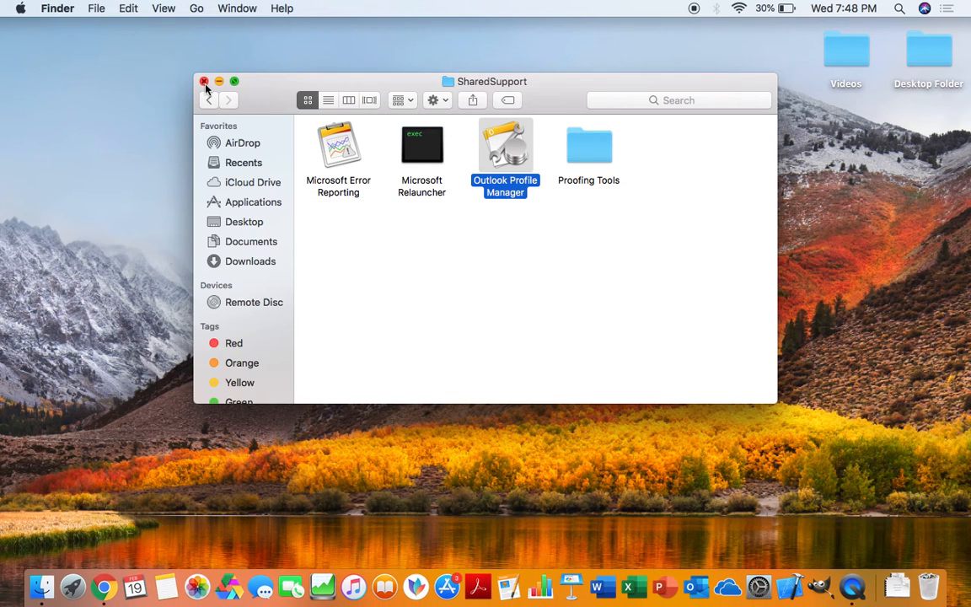
pyautogui.click(204, 81)
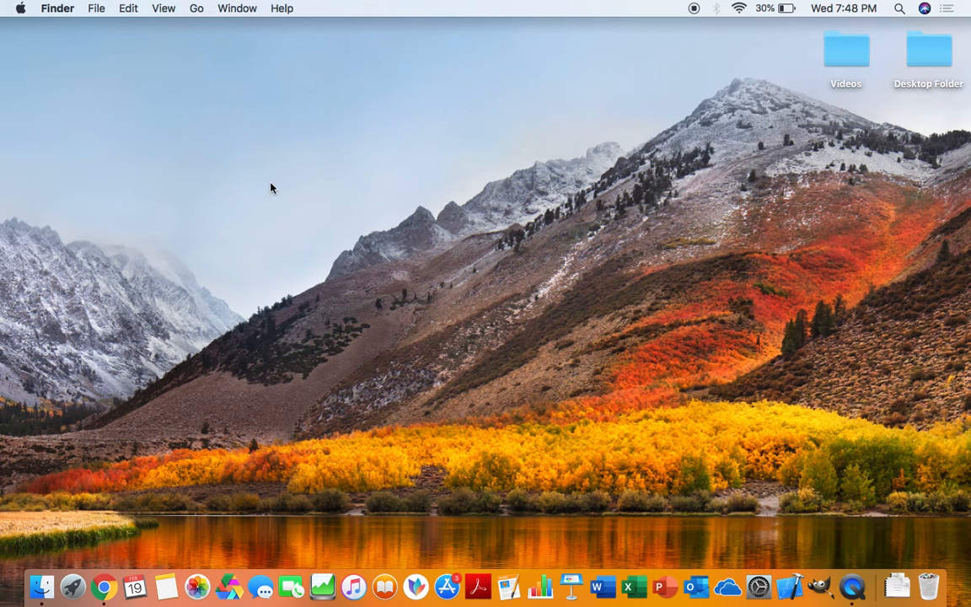
pyautogui.moveTo(617, 307)
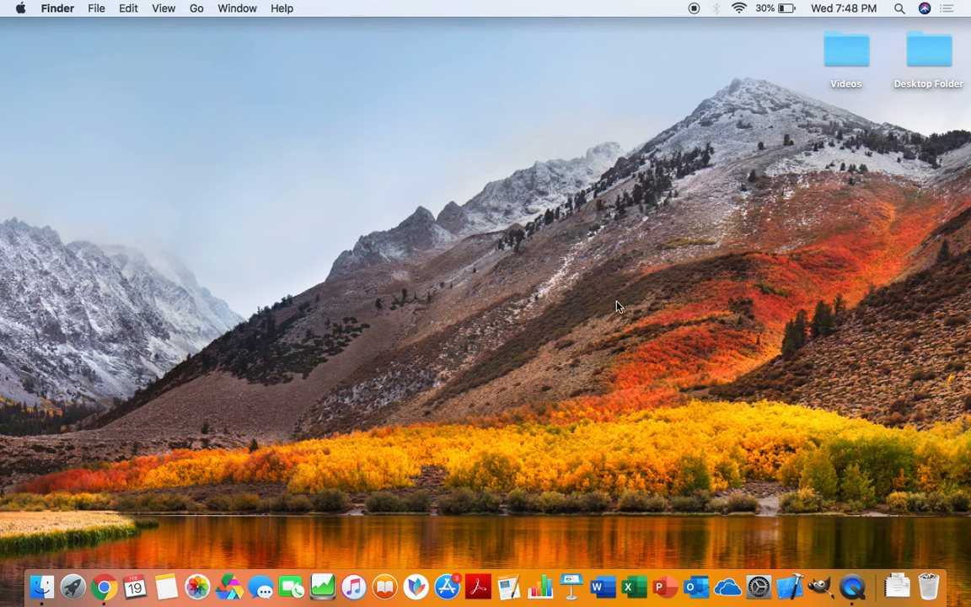
pyautogui.moveTo(697, 586)
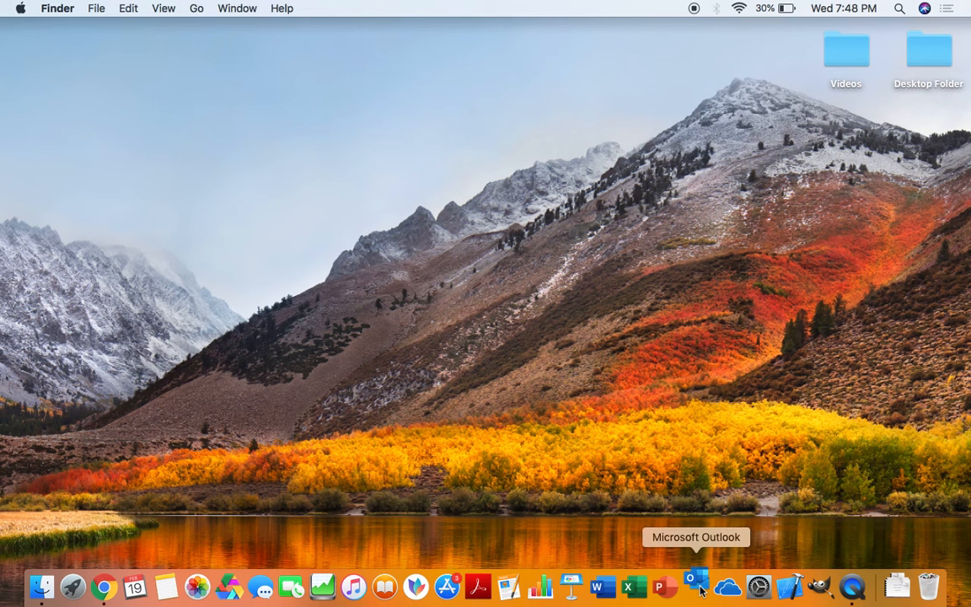
# Step: Launch Microsoft Outlook from the Dock to its Set Up Your Email screen
pyautogui.click(694, 584)
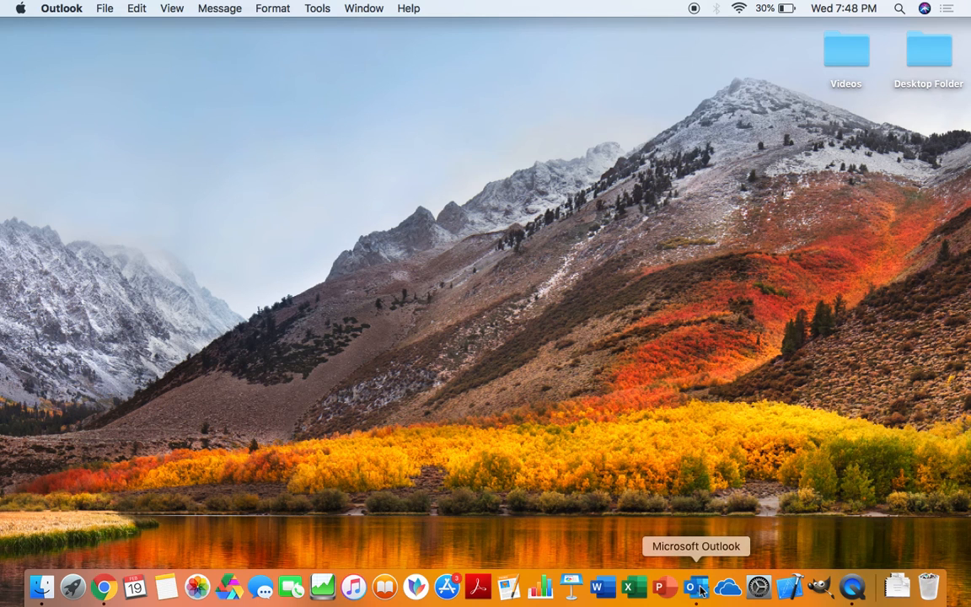
pyautogui.click(696, 586)
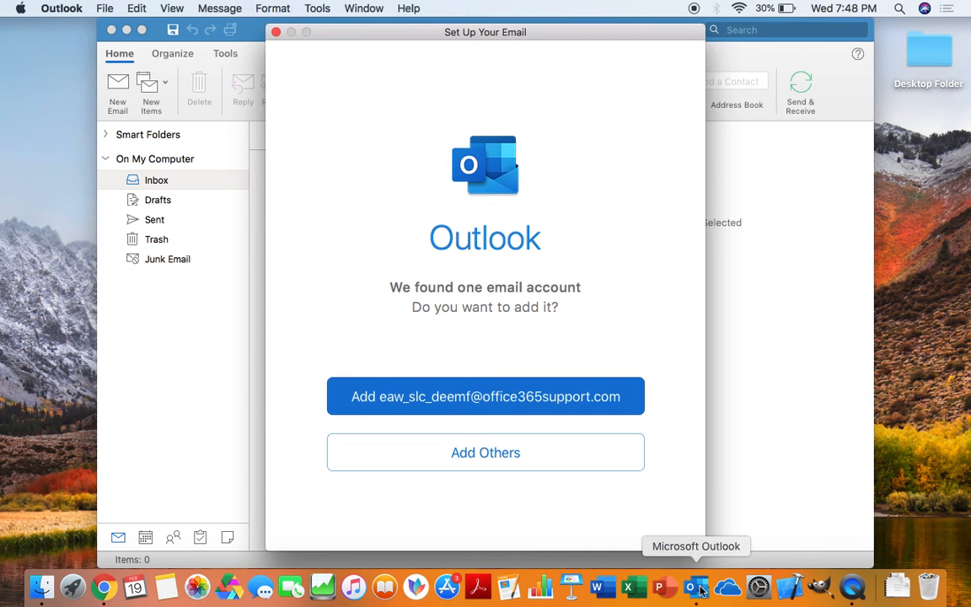